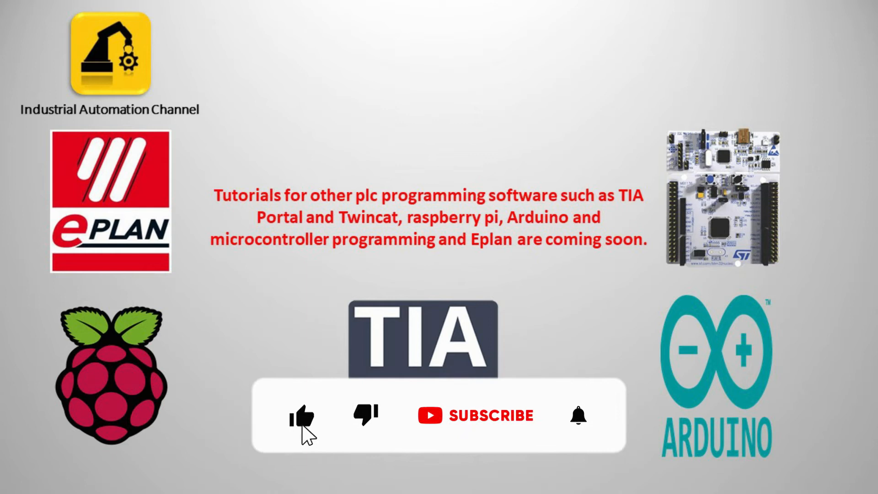
Bring up the PLC_PRG ladder rung with Stop, Start contacts and the Motor latch coil.
click(495, 416)
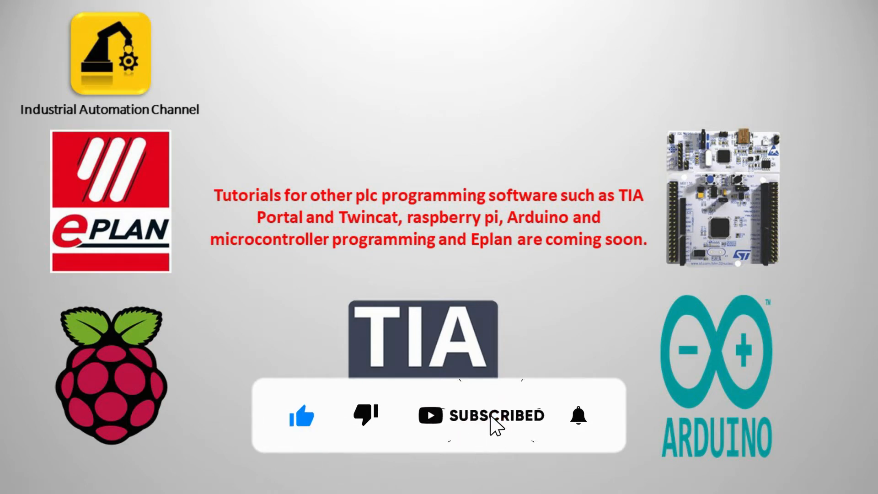
click(578, 415)
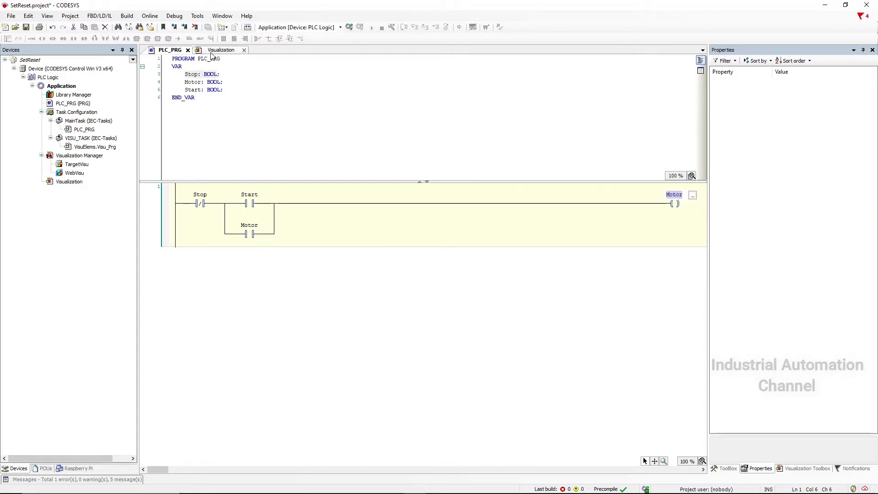
Place the visualization in a new vertical tab group and confirm the Motor lamp shows PLC_PRG.Motor.
right_click(221, 49)
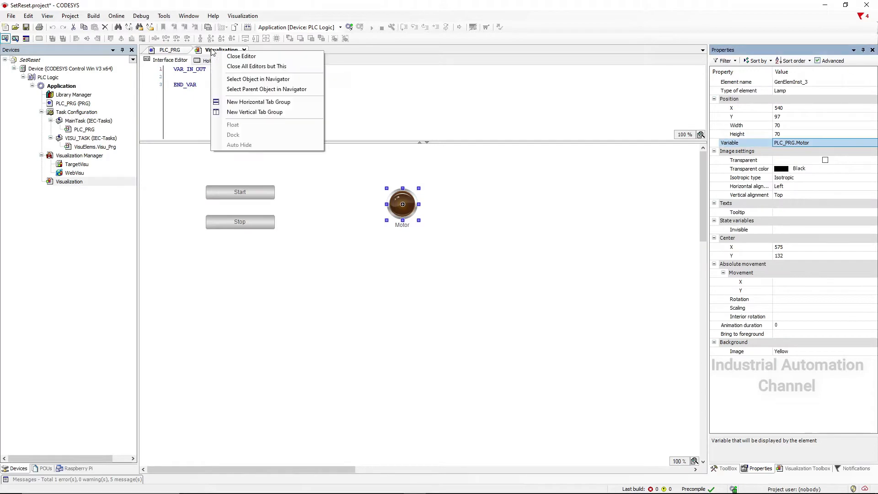
click(254, 111)
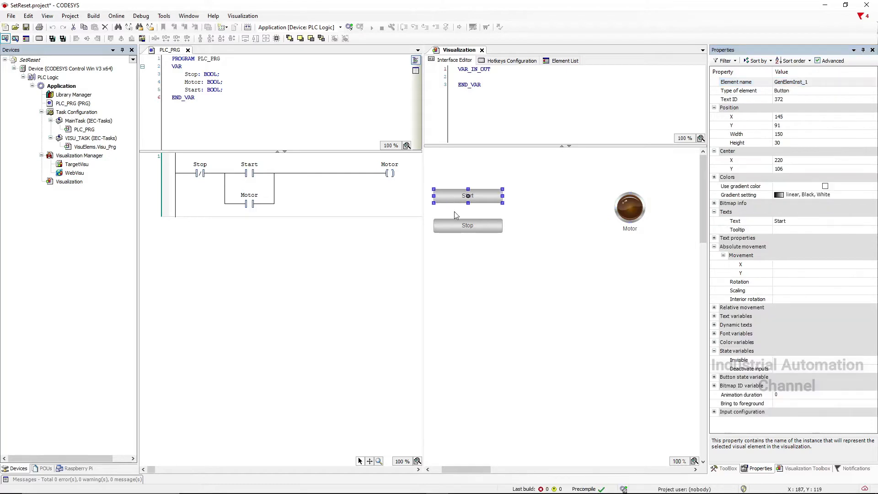
click(468, 225)
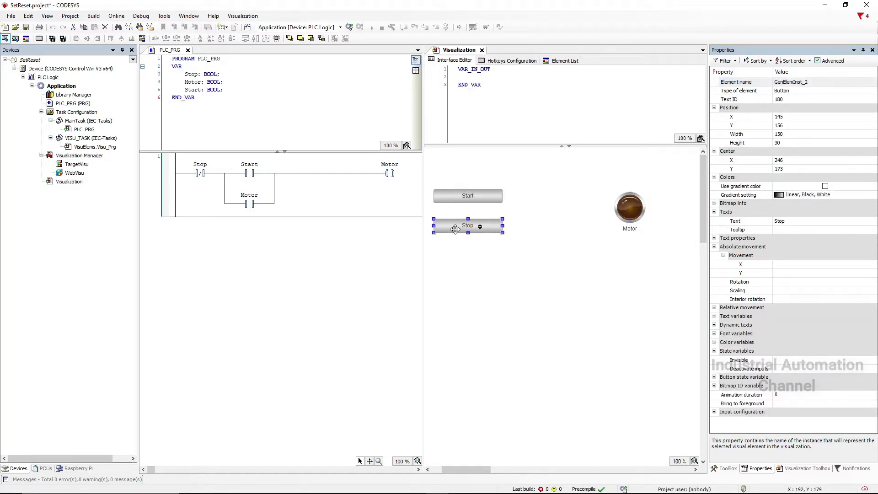
mouse_move(569, 230)
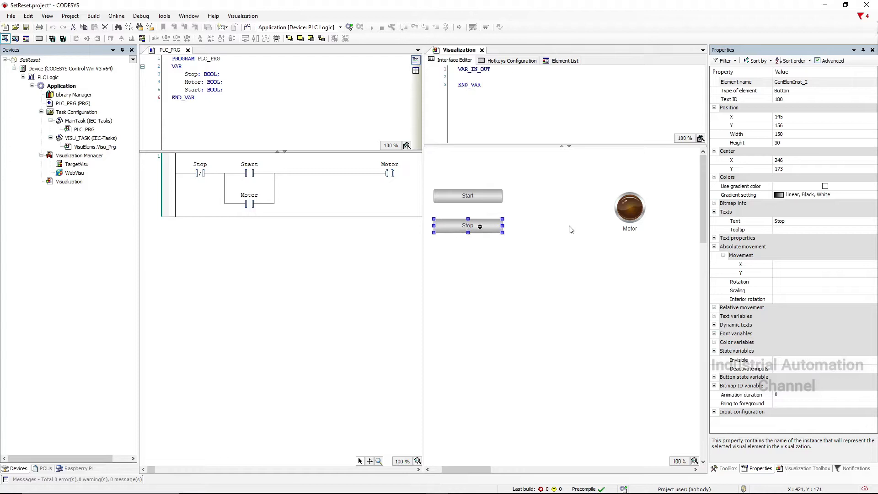
click(629, 211)
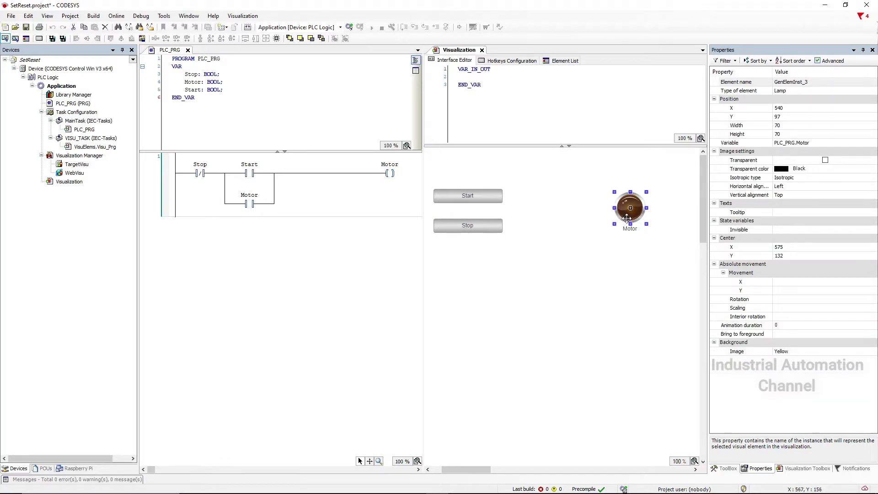
click(792, 142)
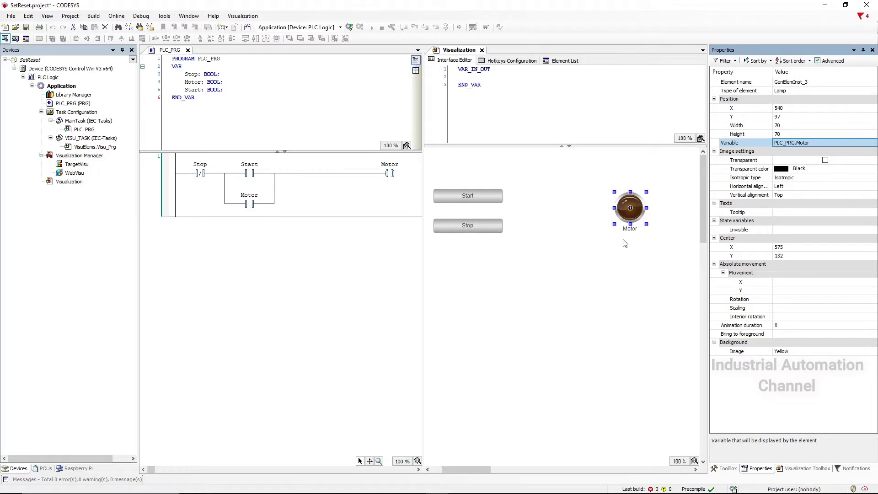
Enable Online > Simulation, log in and download the latest code to the simulated controller.
click(116, 16)
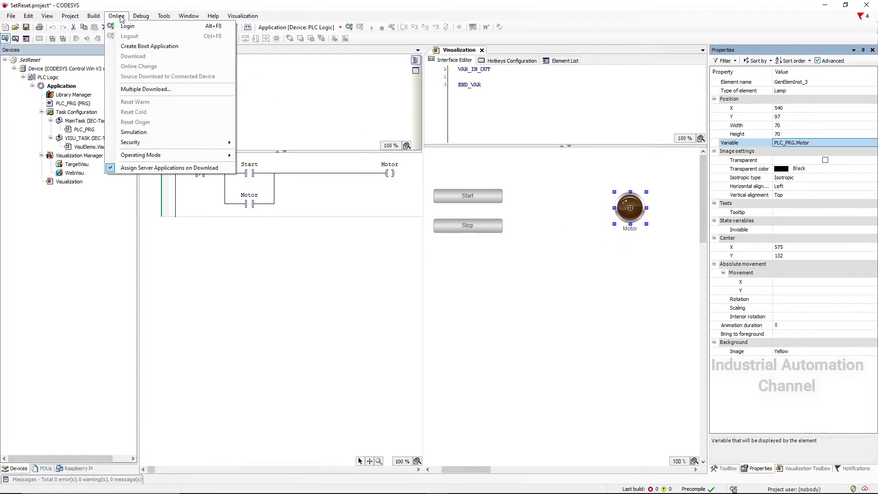
click(127, 26)
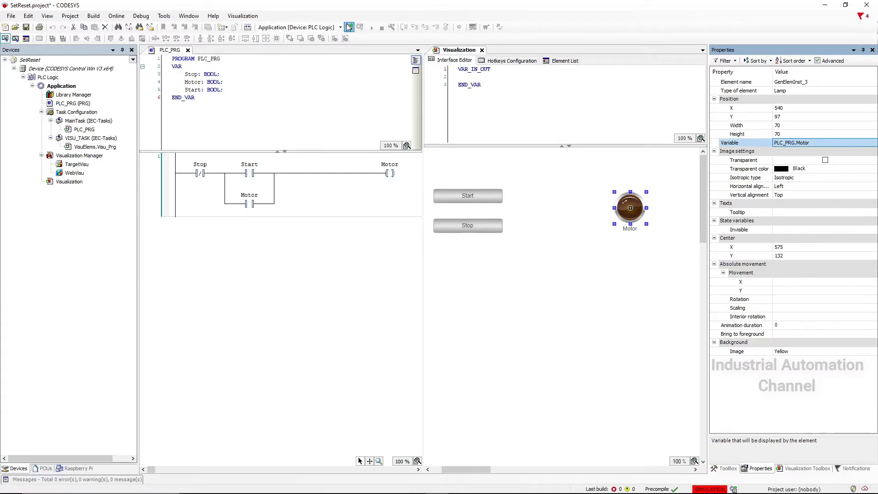
click(348, 27)
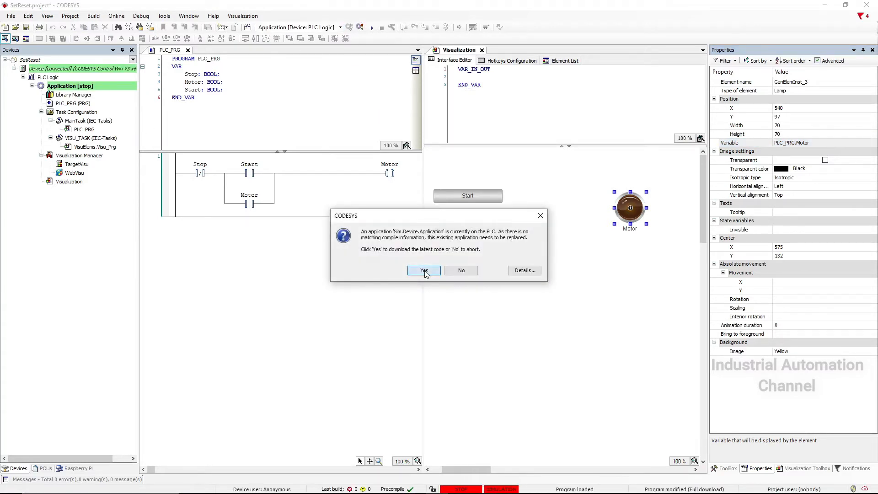
click(423, 271)
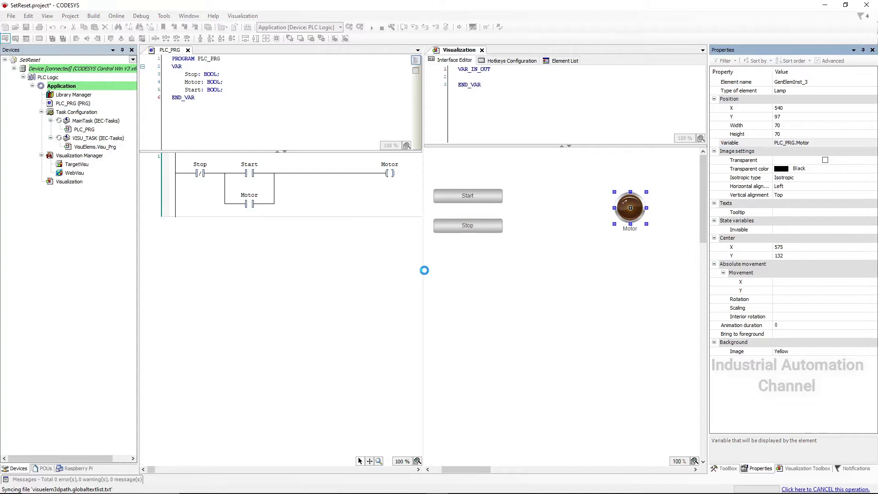
Start the downloaded application so it runs on the simulated device.
click(361, 26)
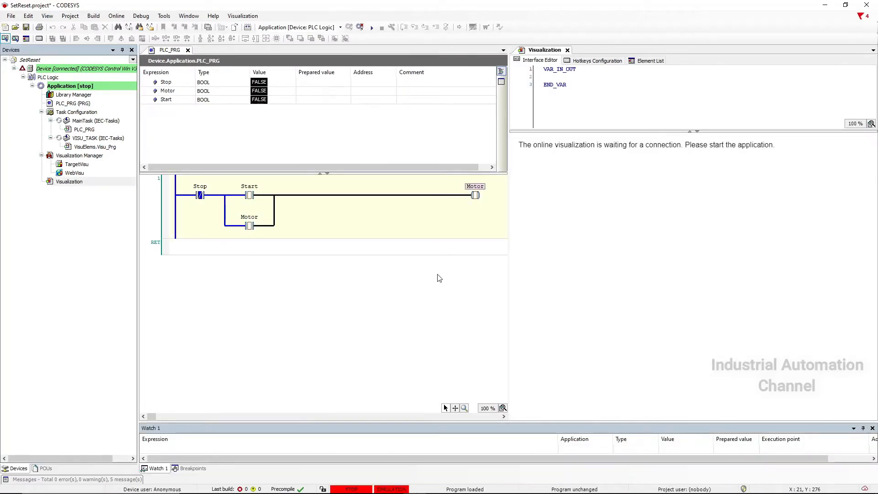
click(380, 26)
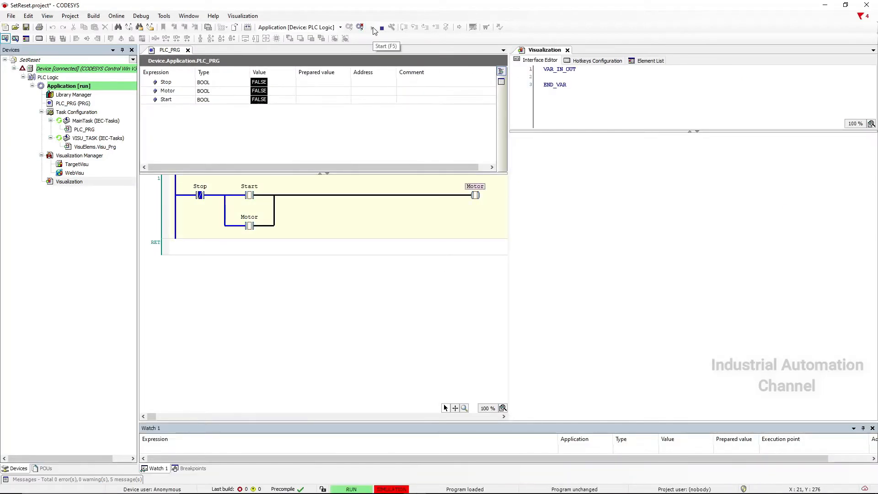
click(371, 27)
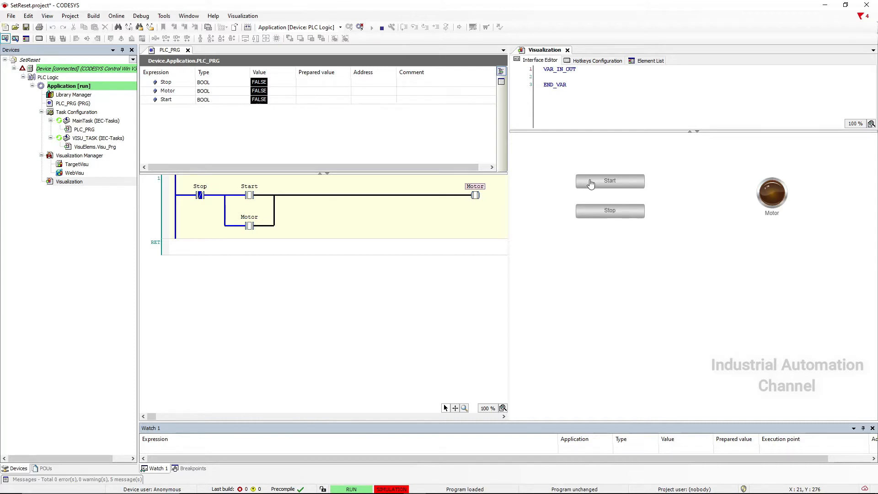
Verify Start latches the Motor lamp on and Stop clears it, twice, in the online visualization.
click(609, 180)
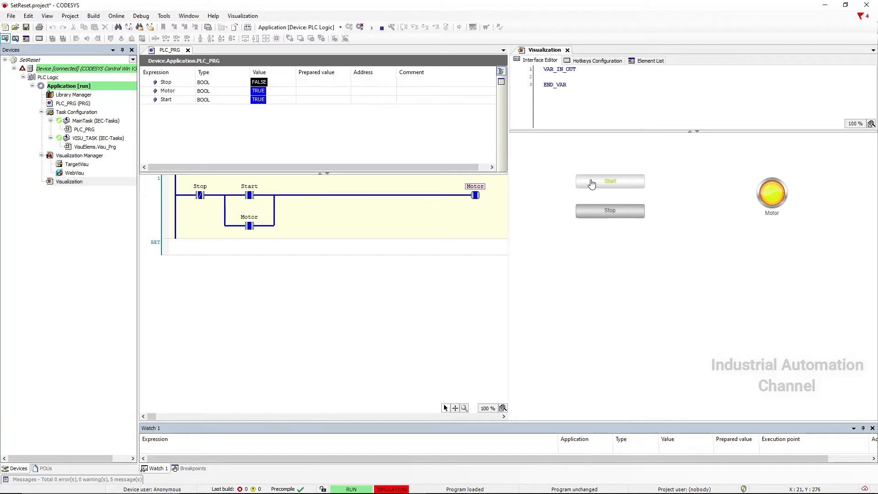
click(609, 180)
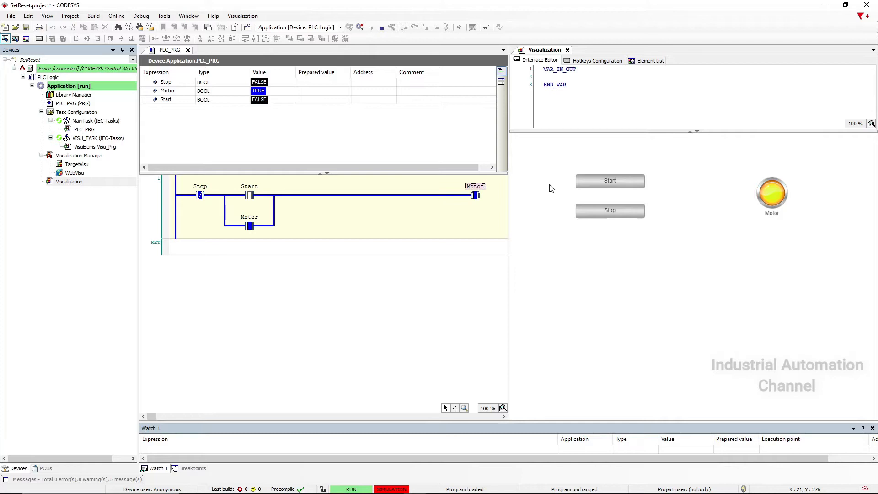
mouse_move(605, 215)
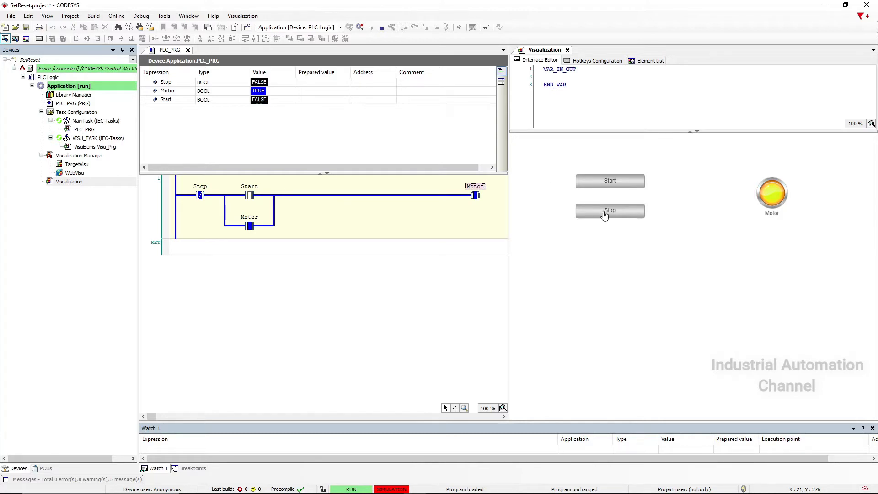
click(609, 210)
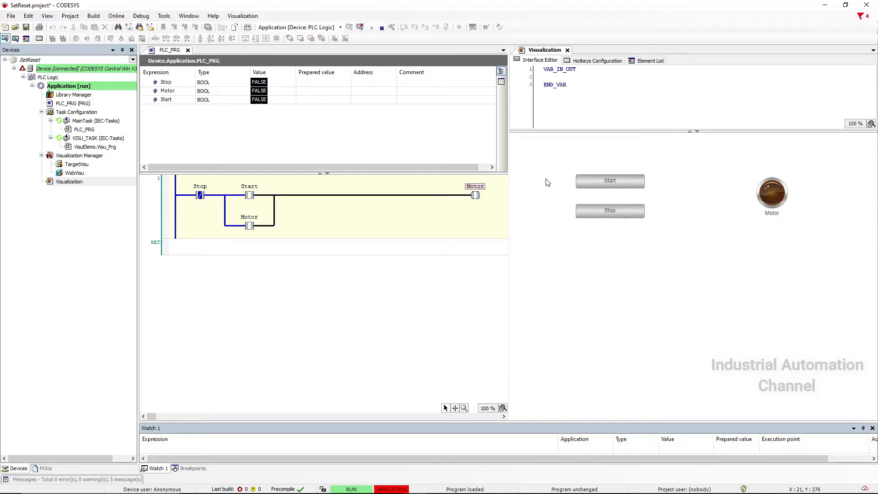
click(609, 180)
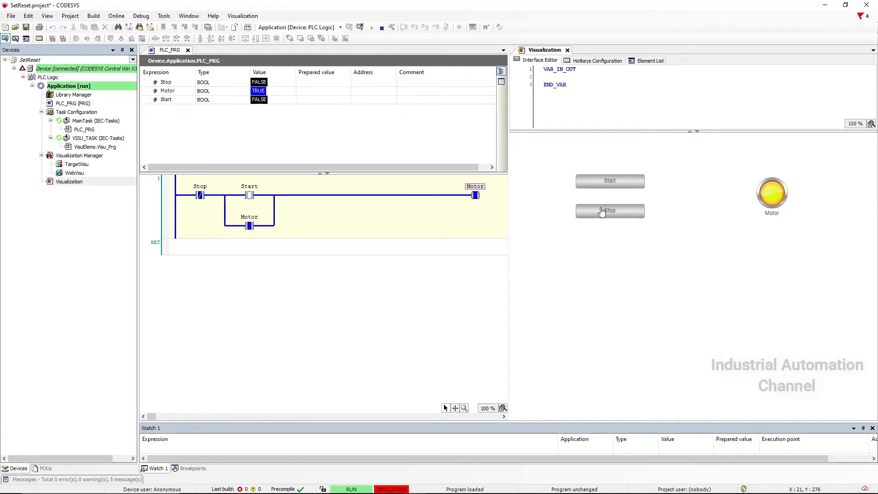
click(609, 211)
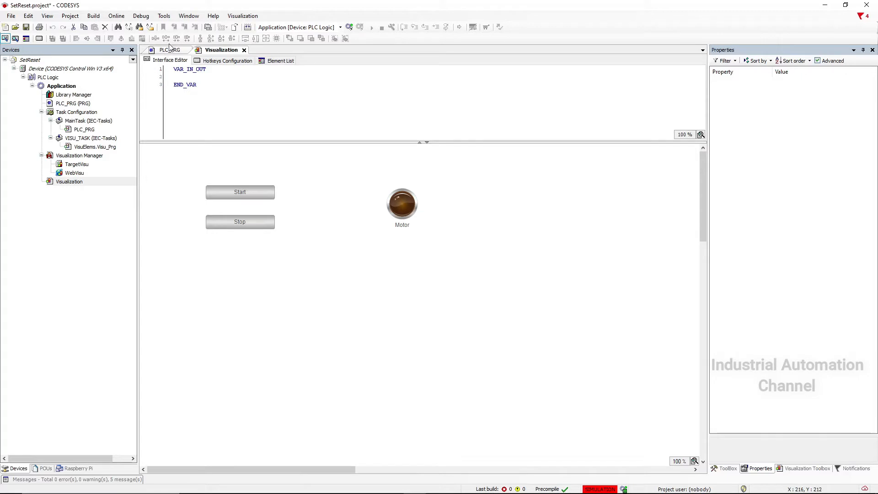
Create a second rung in PLC_PRG with a Start contact driving a set coil named Motor2.
click(169, 50)
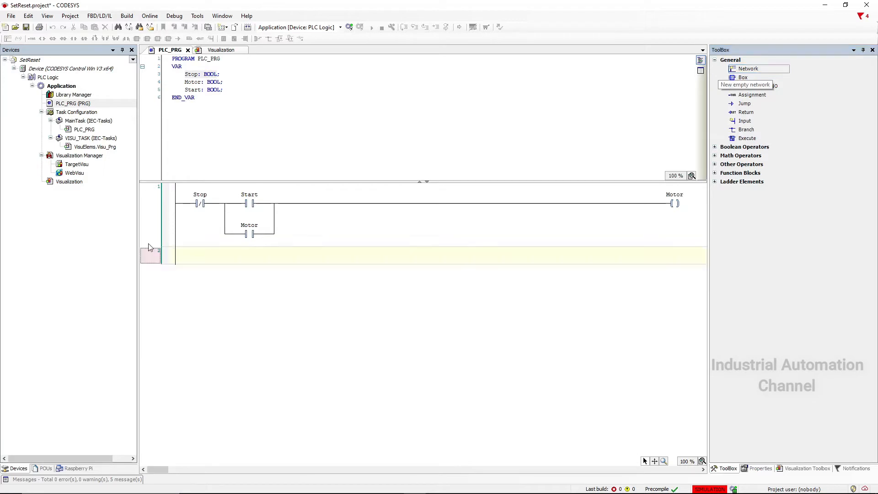
right_click(156, 255)
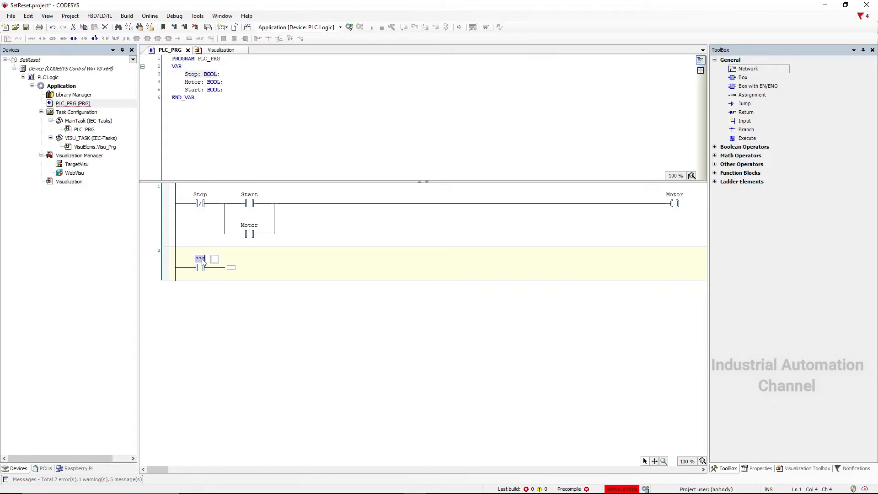
text(Start)
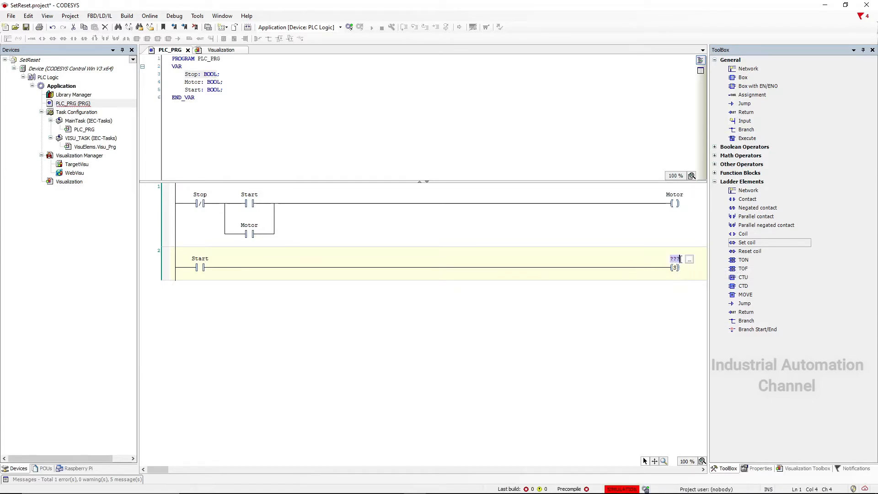
text(Motor2)
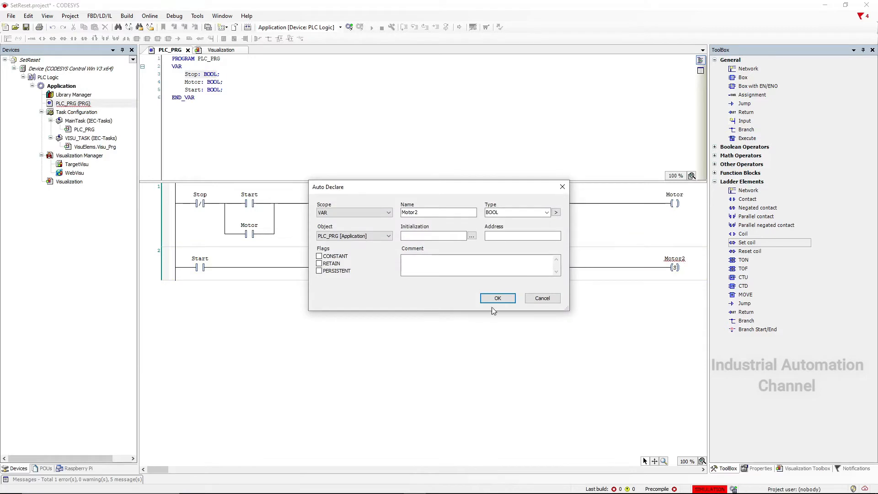
click(496, 298)
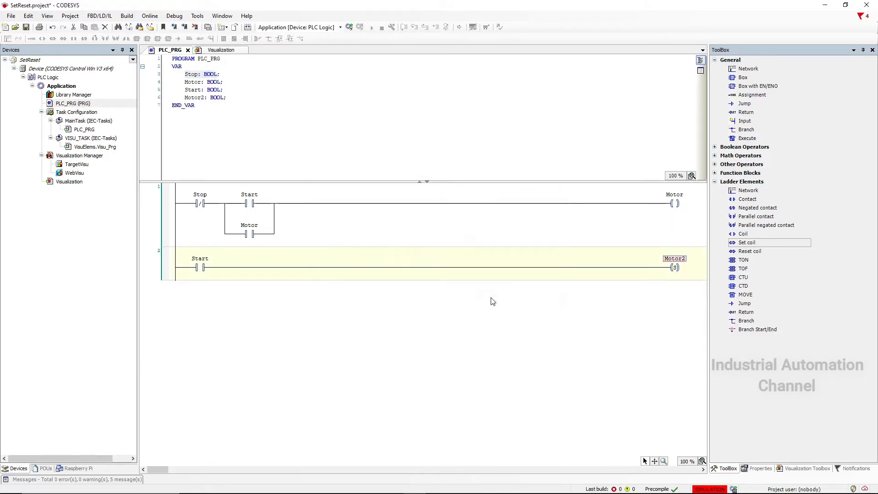
Toggle the Motor2 coil to Set/Reset and insert a new rung with a contact above it.
click(674, 267)
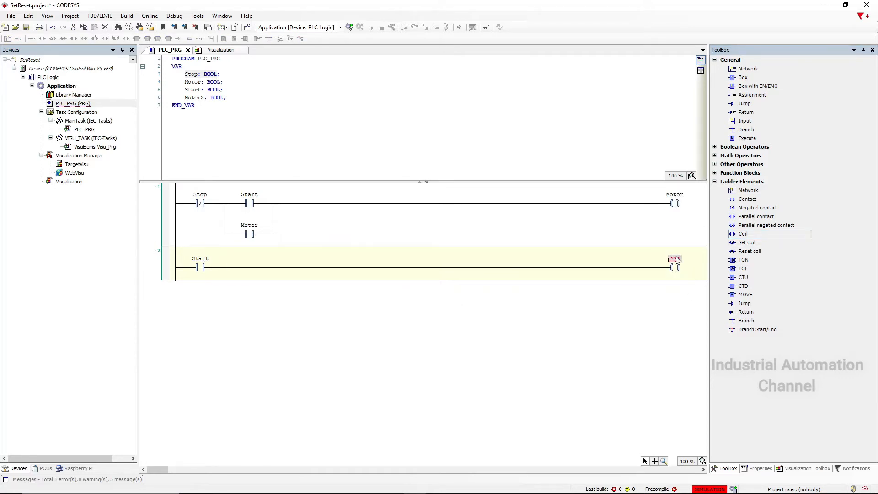
right_click(675, 266)
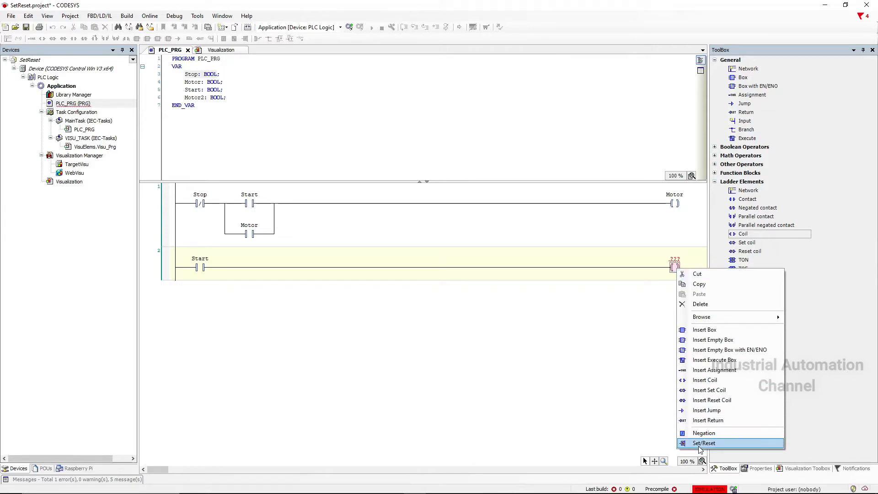
click(704, 442)
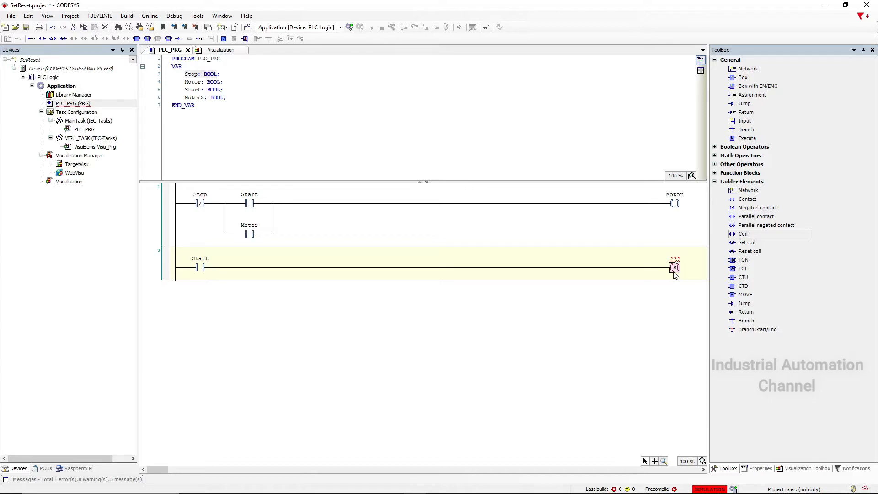
click(674, 266)
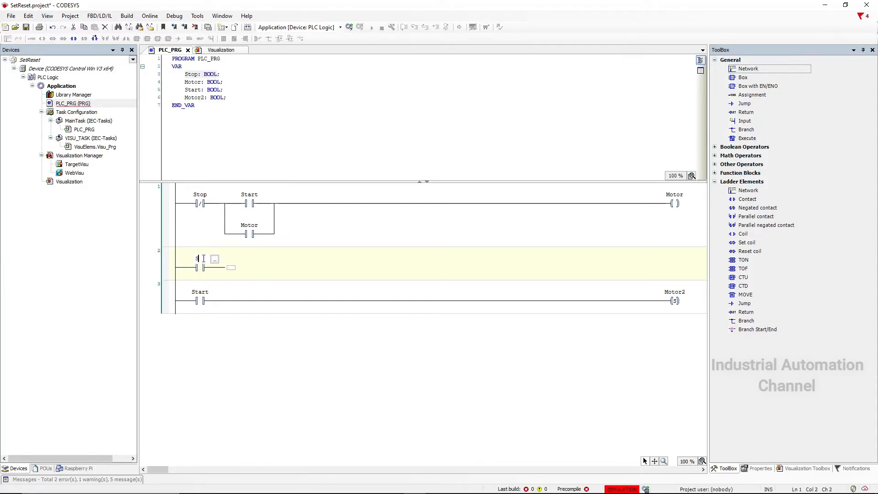
Name the contact Start for a Motor1 coil, then add a fourth rung where Stop resets Motor2.
text(Start)
text(Motor1)
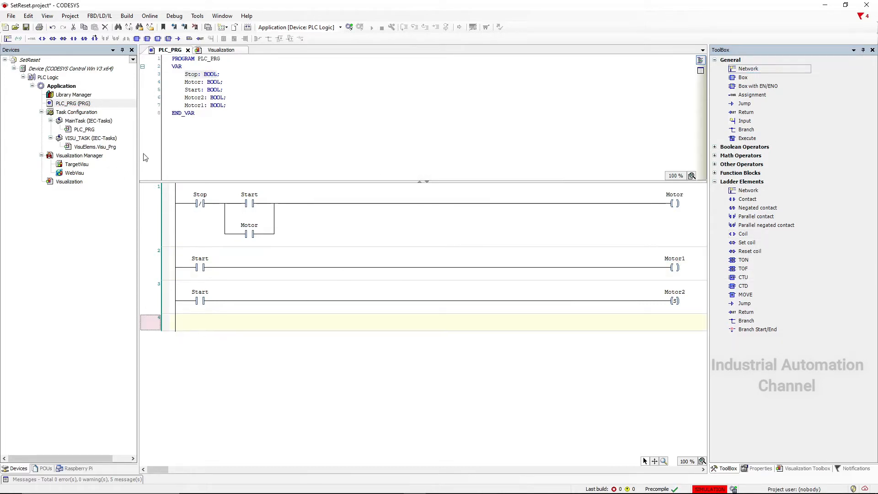
click(74, 38)
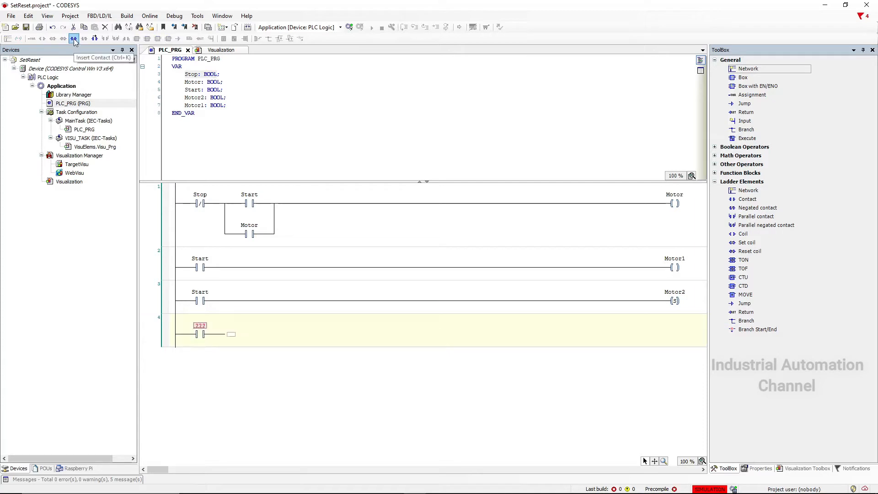
click(200, 333)
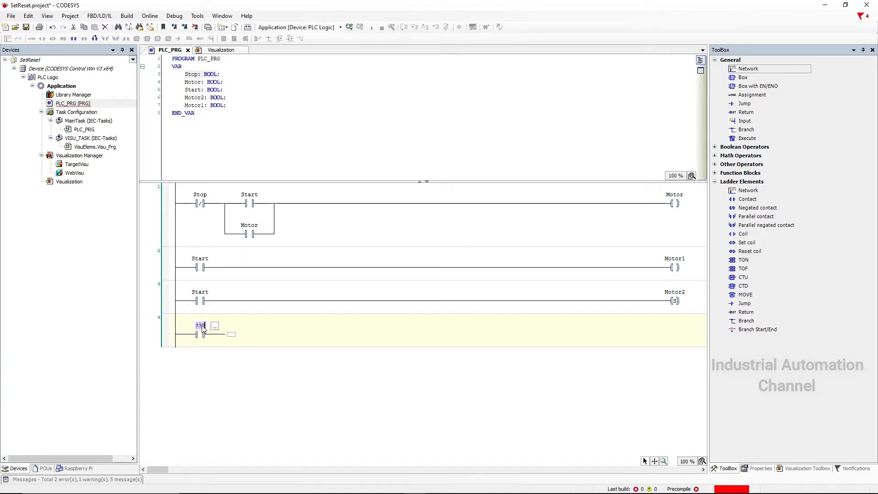
text(Stop)
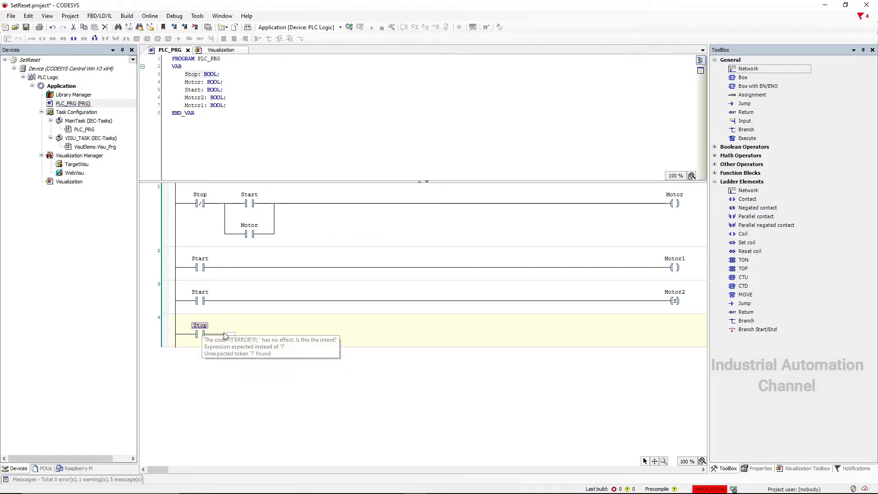
mouse_move(666, 356)
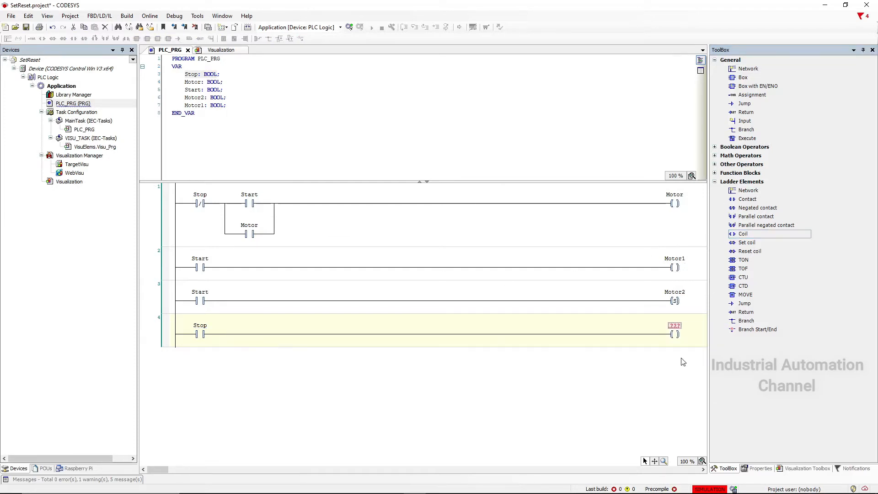
right_click(673, 334)
text(Motor2)
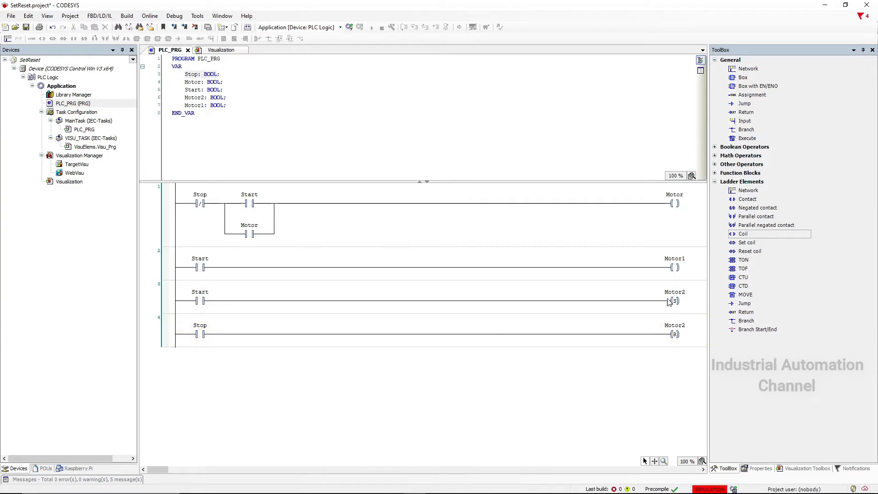
mouse_move(669, 301)
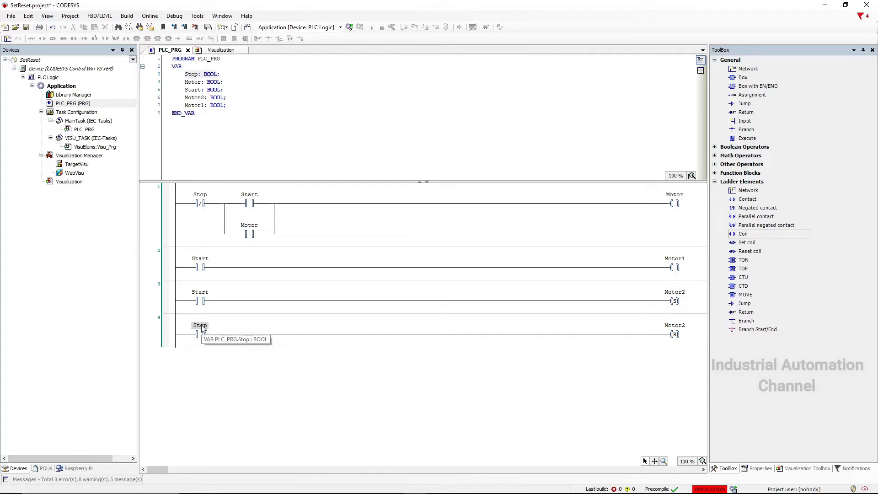
mouse_move(665, 345)
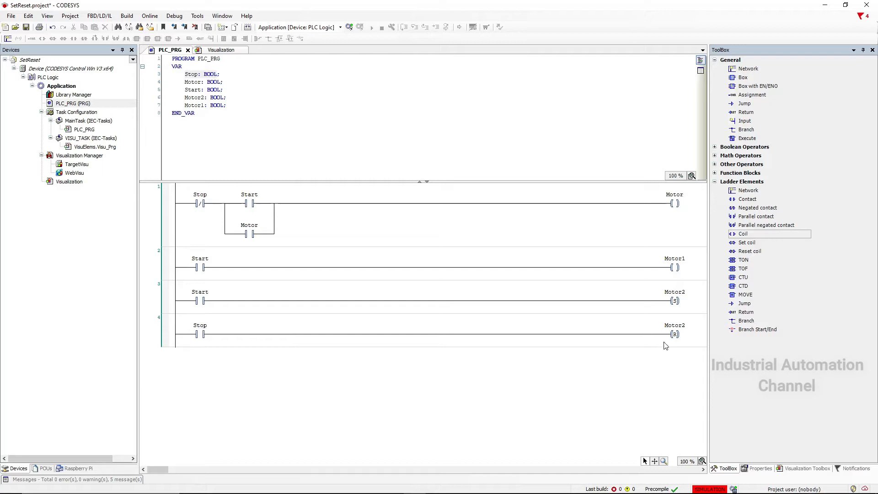
mouse_move(674, 325)
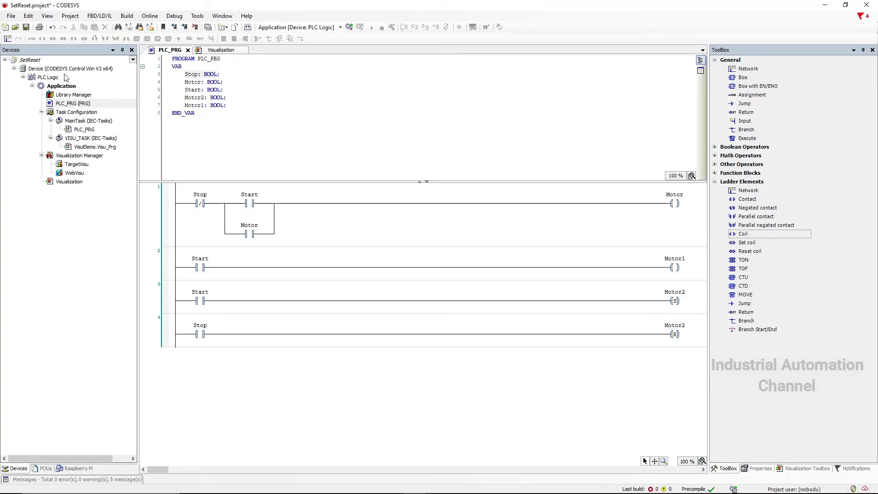
Scan the network from the Device settings and select the local PLC as the target.
double_click(69, 68)
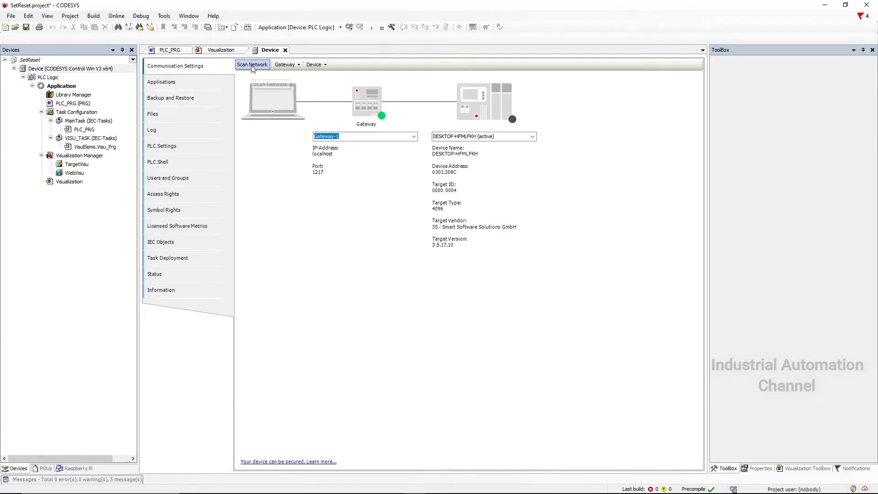
click(252, 64)
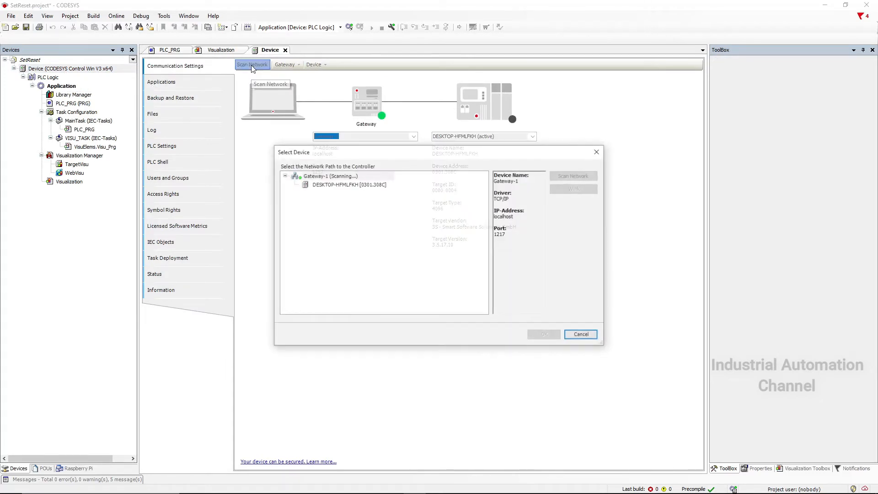
click(348, 184)
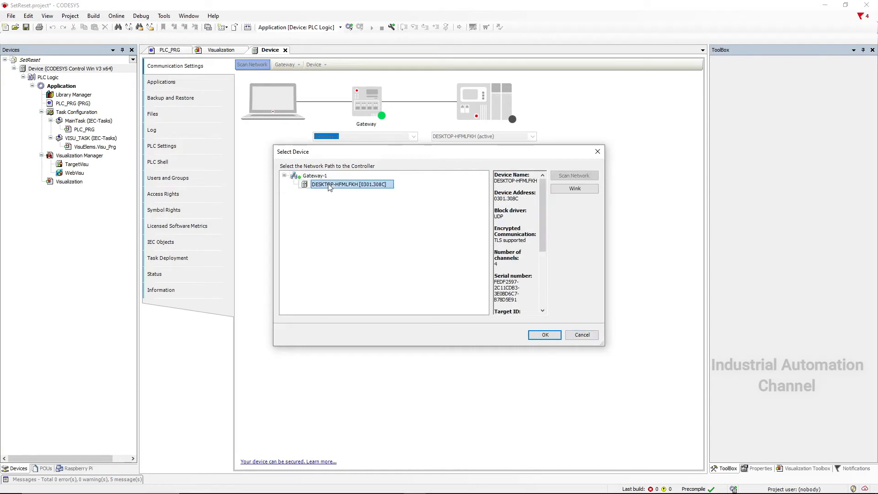
click(543, 335)
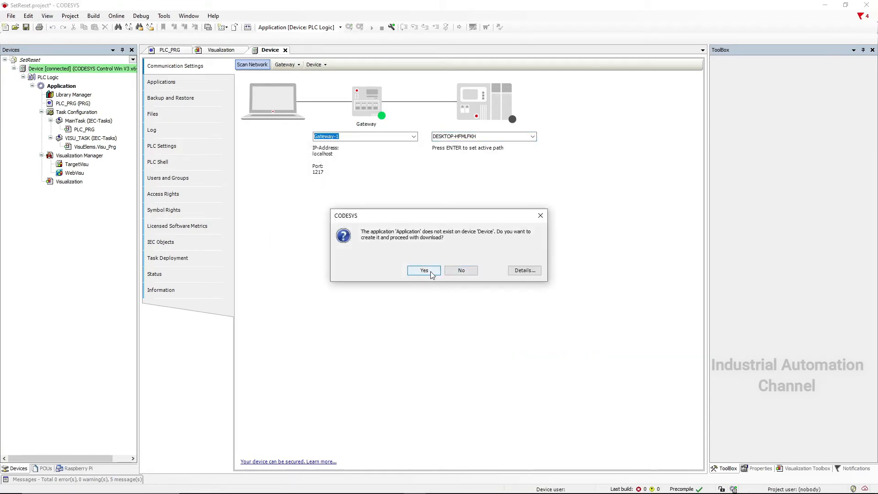
Download the application to the device and start it running.
click(424, 271)
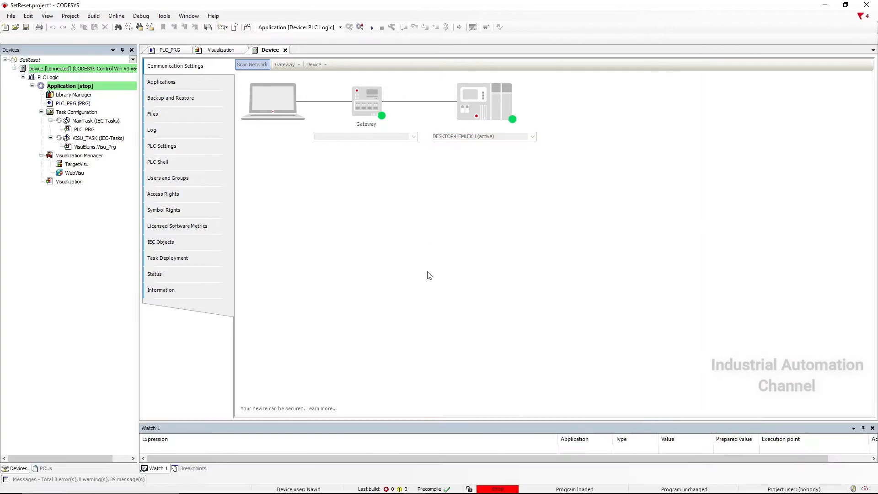
click(370, 26)
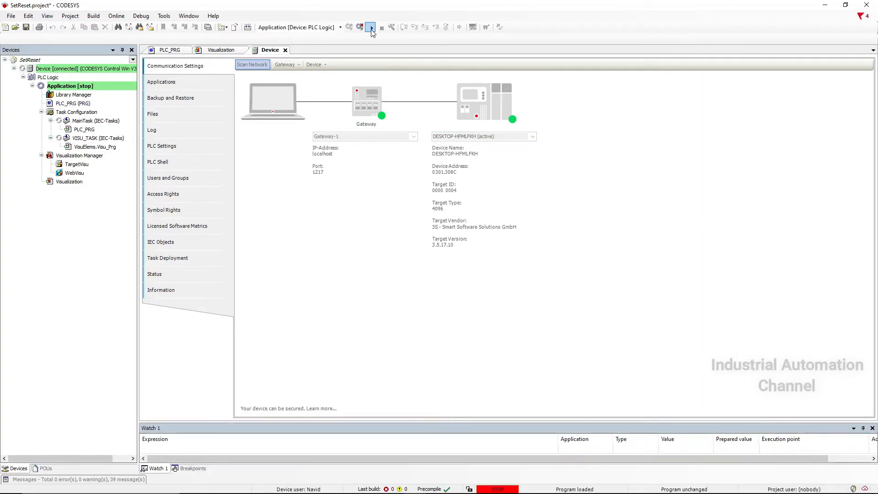
click(370, 27)
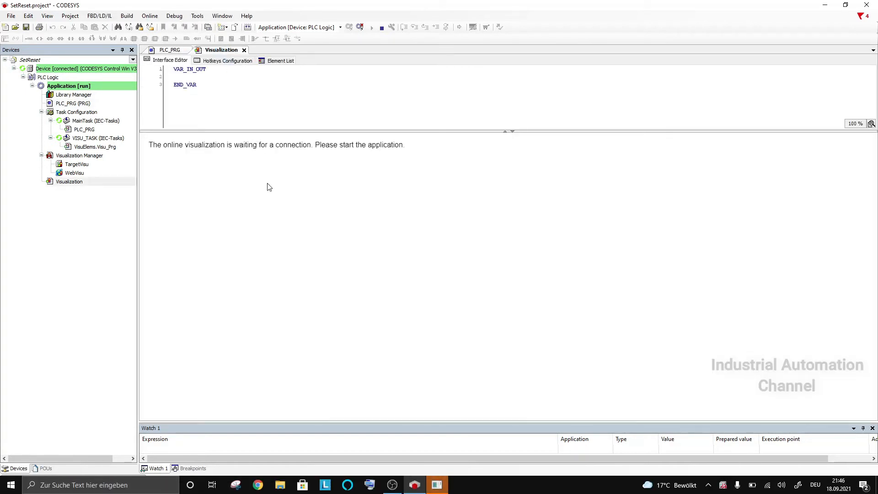
Show program and visualization side by side, press Start and watch Motor2 stay set on release.
right_click(221, 49)
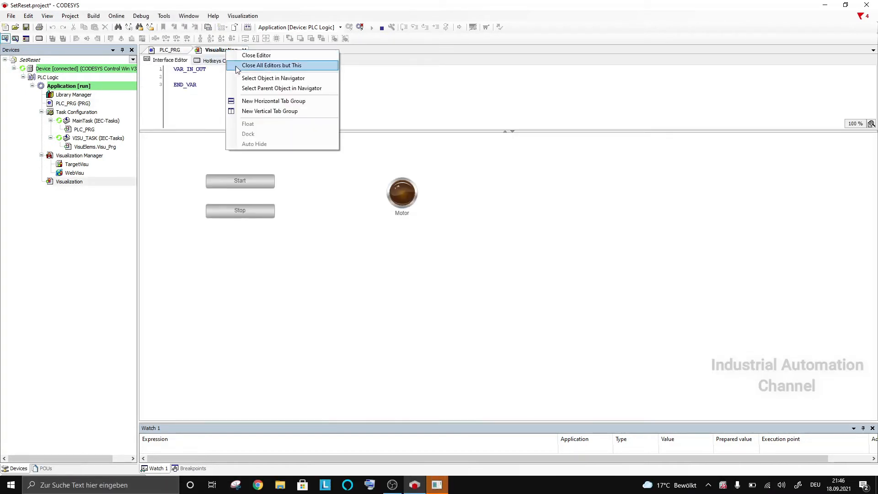
click(270, 66)
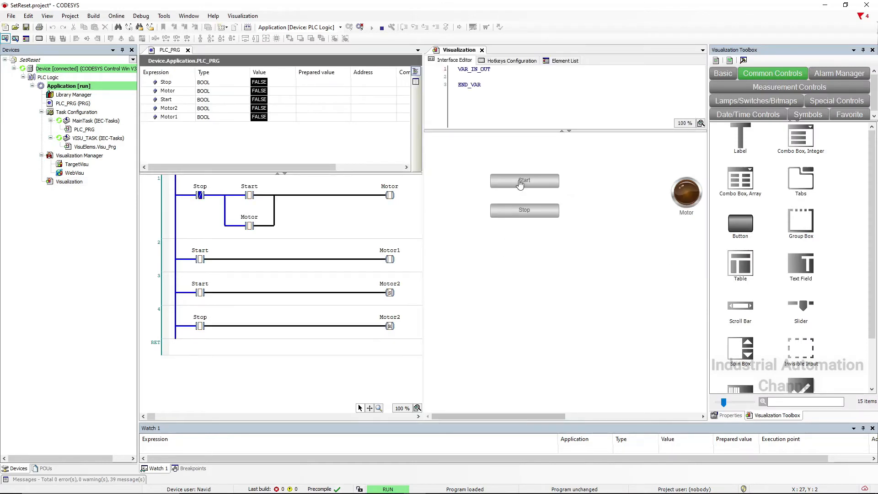
click(524, 180)
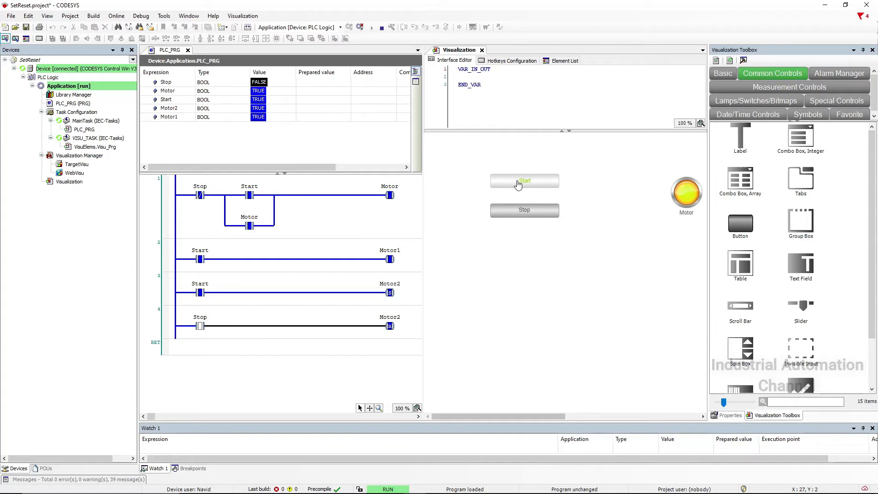
click(524, 180)
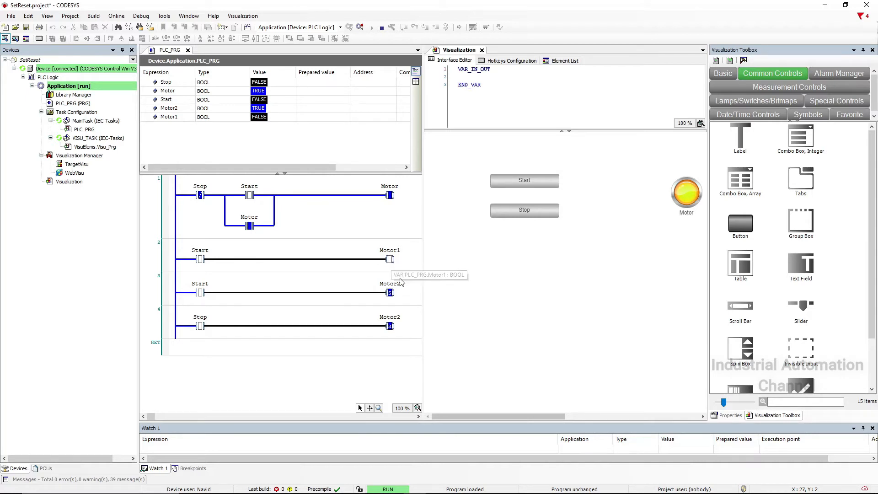
mouse_move(390, 300)
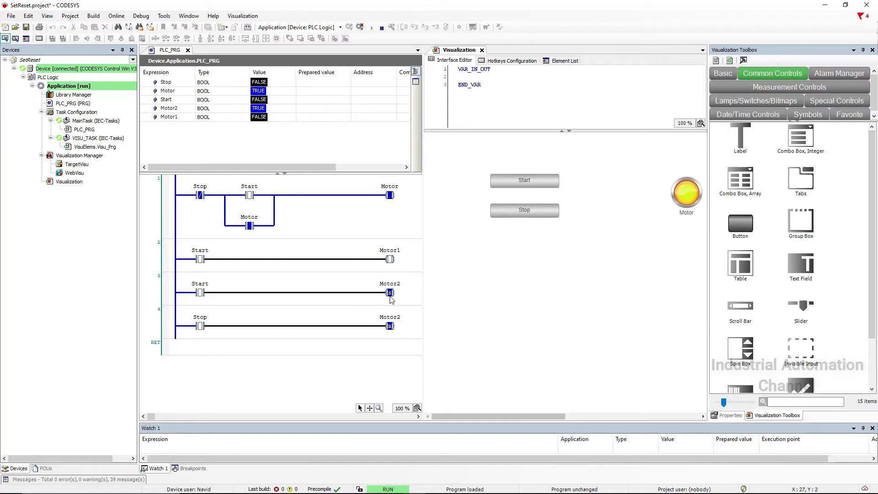
mouse_move(523, 213)
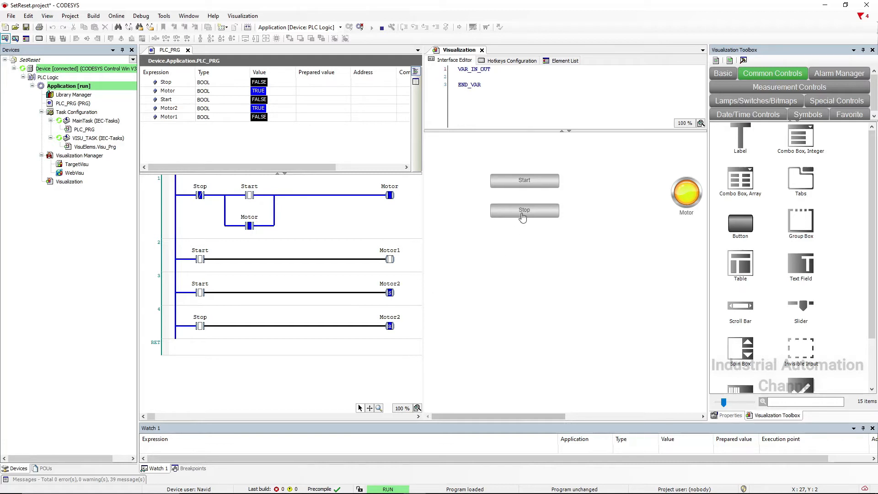
Cycle Stop and Start to confirm Stop clears Motor and Motor2 each time.
click(523, 210)
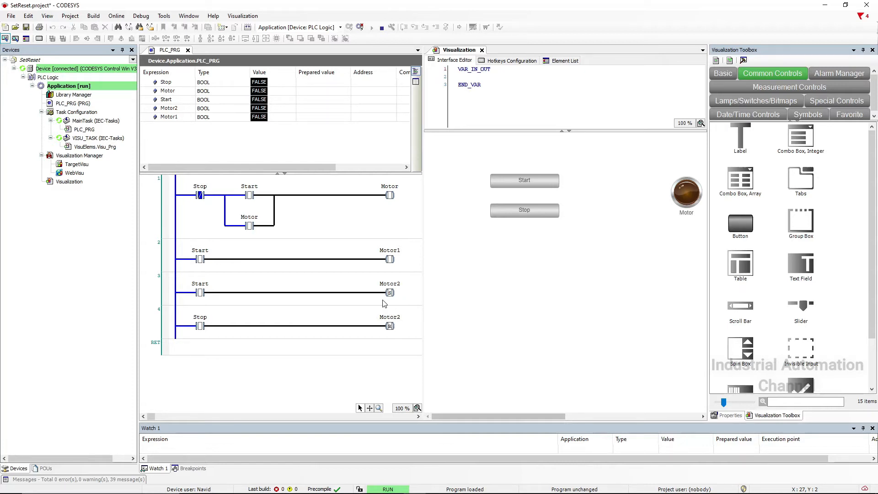
mouse_move(396, 197)
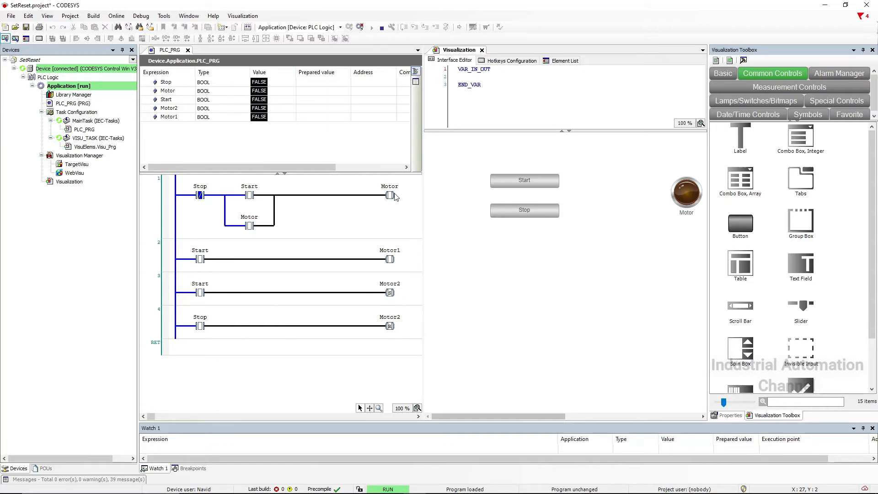
click(523, 180)
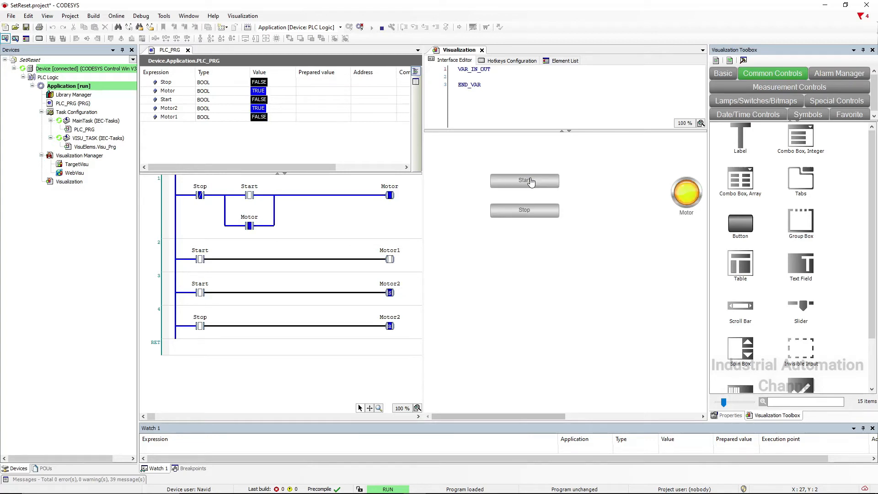
mouse_move(391, 298)
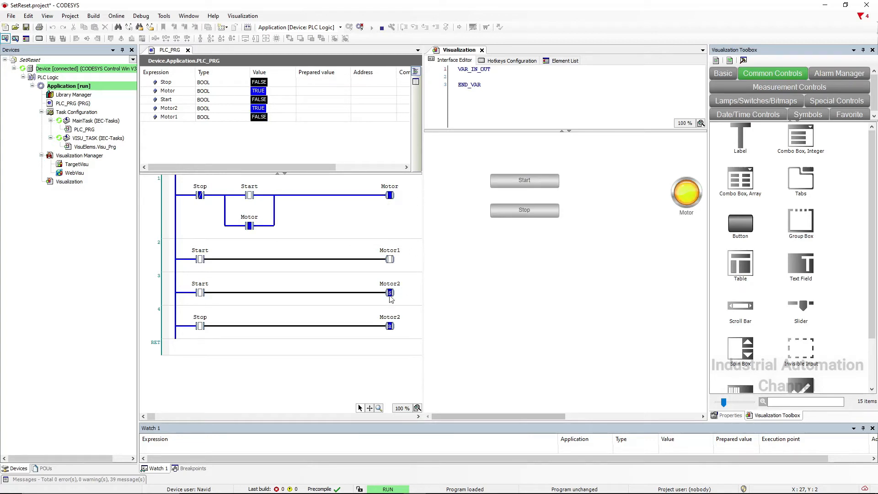
click(523, 211)
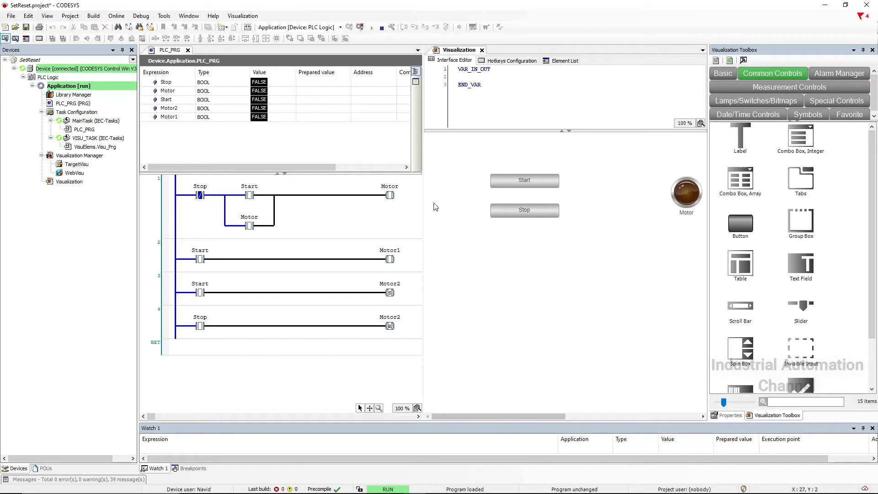
mouse_move(510, 184)
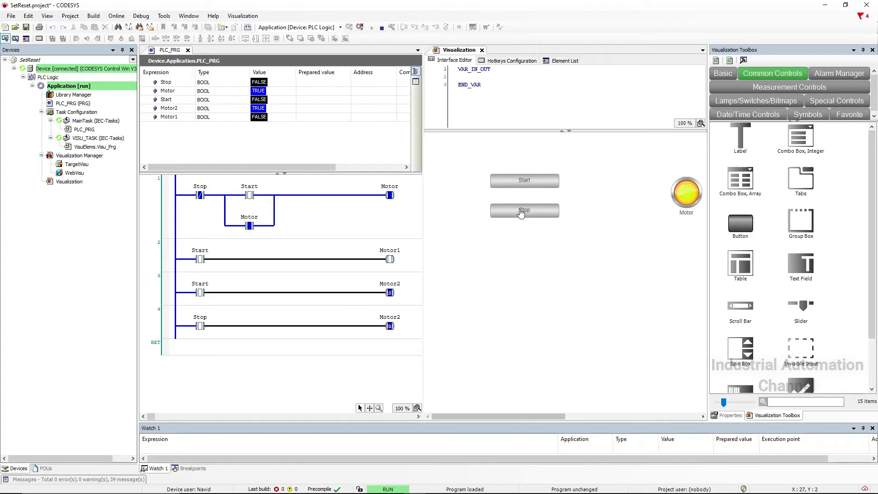
click(523, 210)
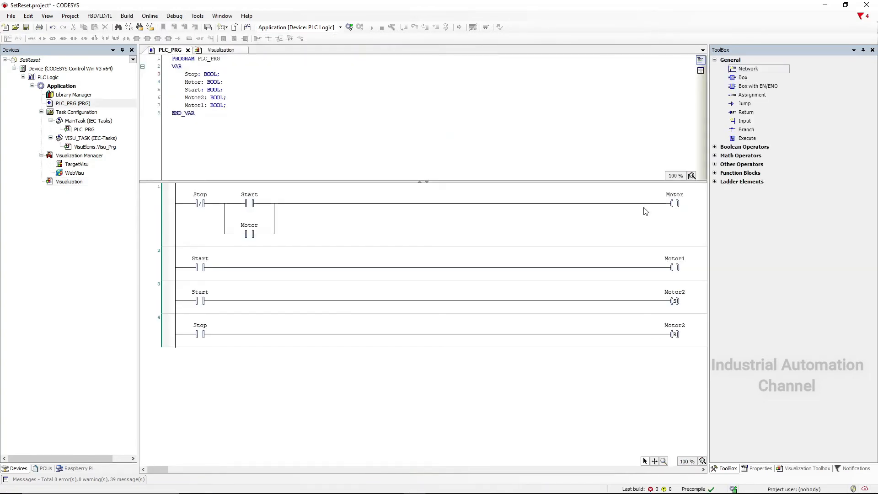
Drop an RS function block into a new fifth network and declare its instance as RS_0.
click(740, 172)
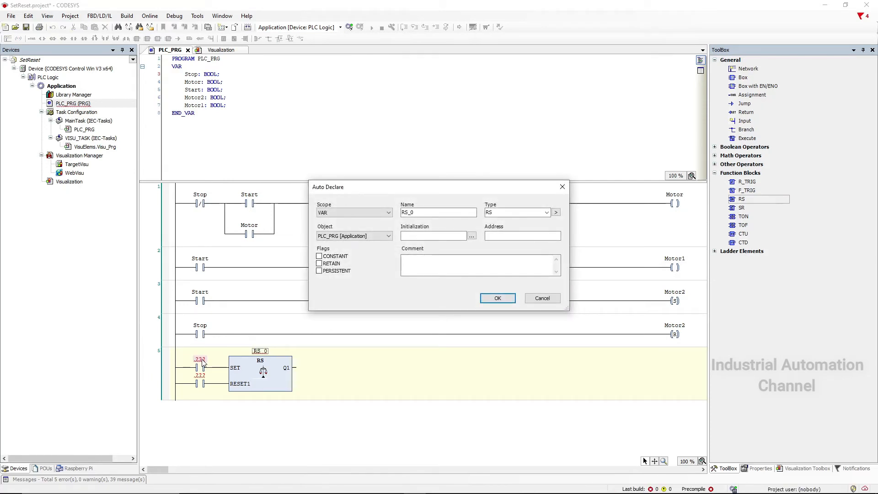
mouse_move(203, 363)
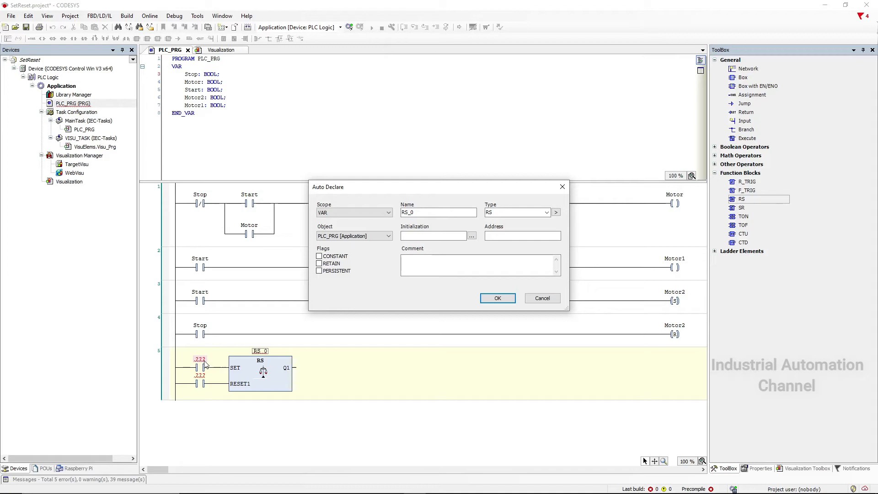
click(472, 266)
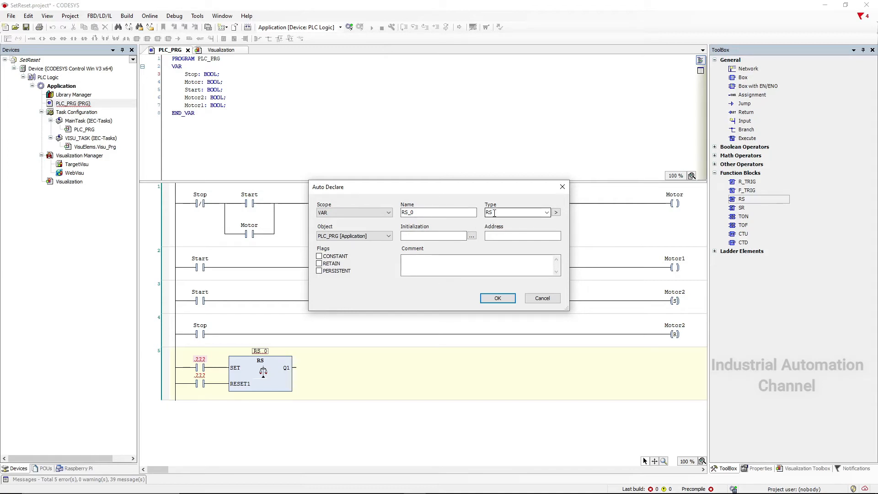
click(496, 298)
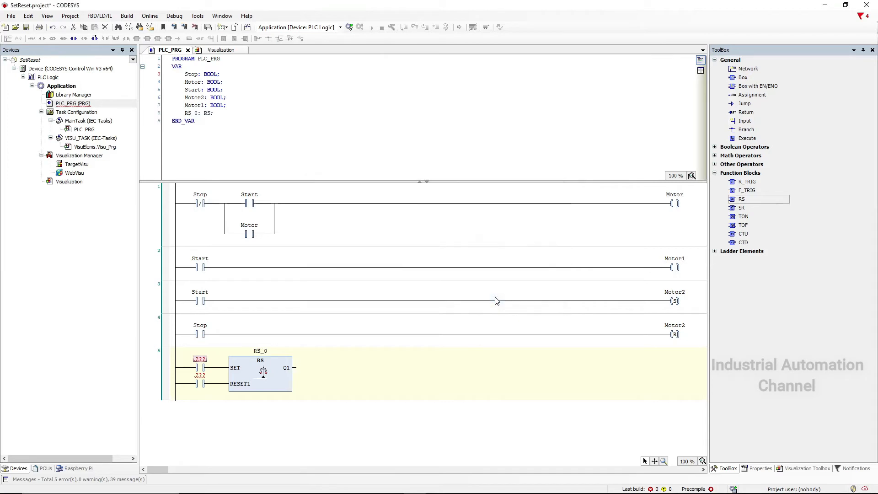
double_click(259, 350)
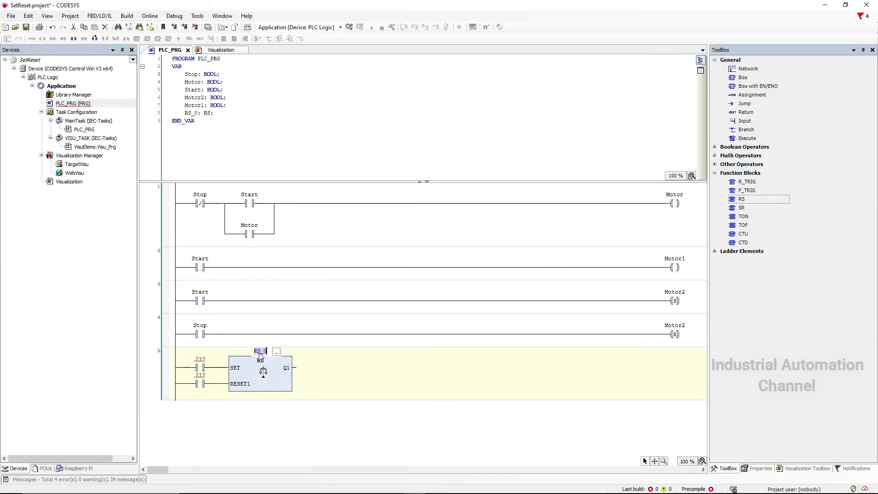
Insert a new network with an SR block and declare its instance as SR_1.
click(223, 121)
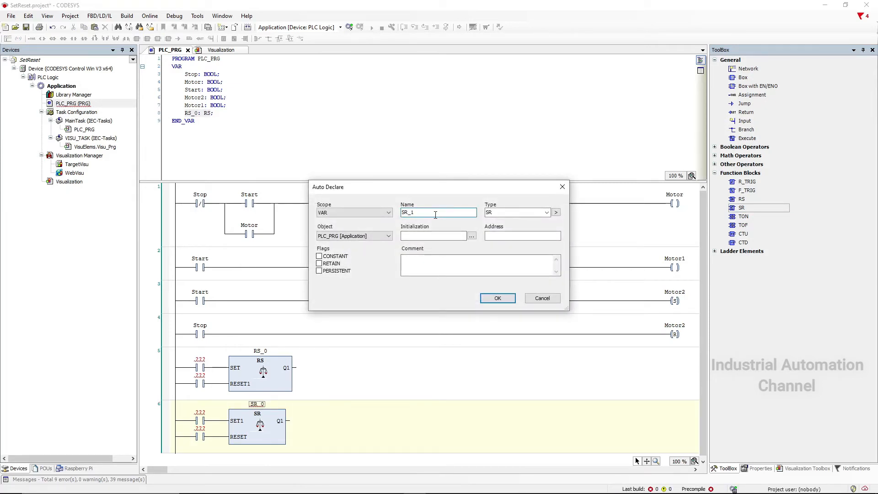
click(496, 298)
text(sr)
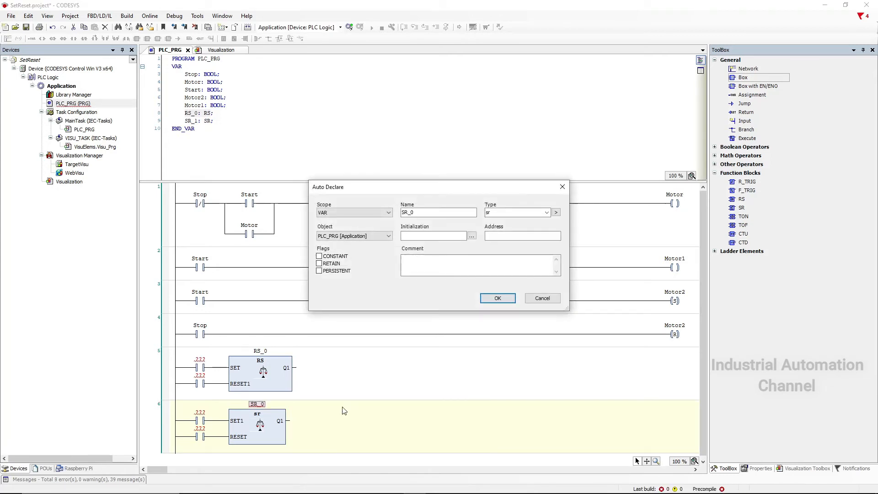
click(438, 212)
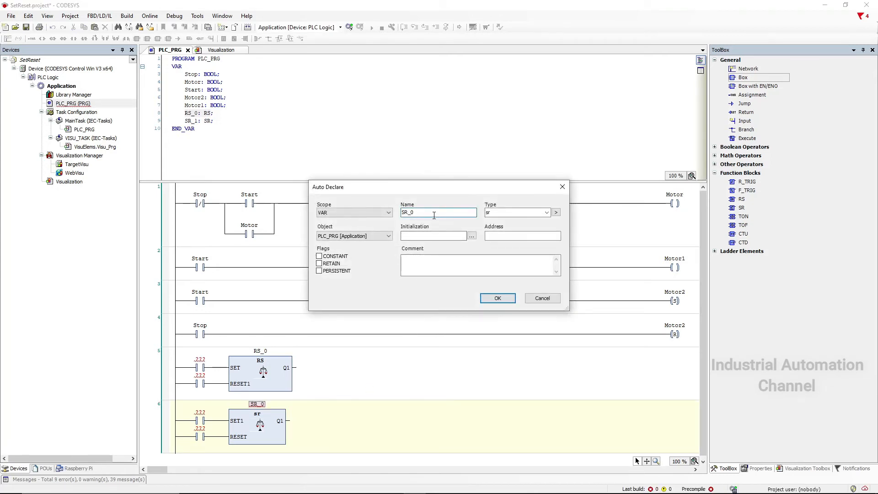
key(Backspace)
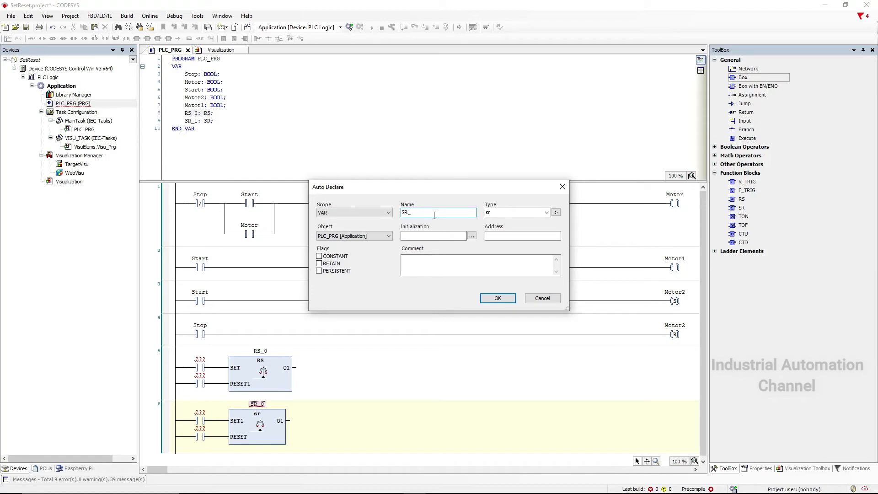
click(496, 297)
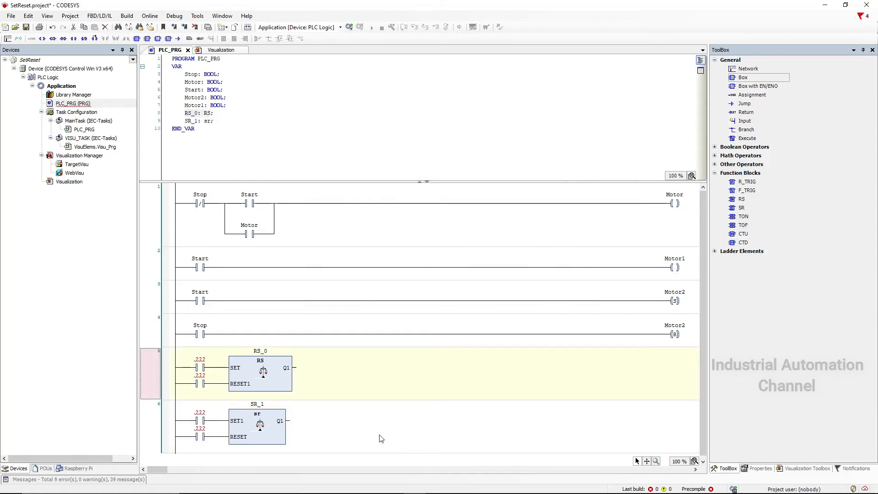
mouse_move(235, 427)
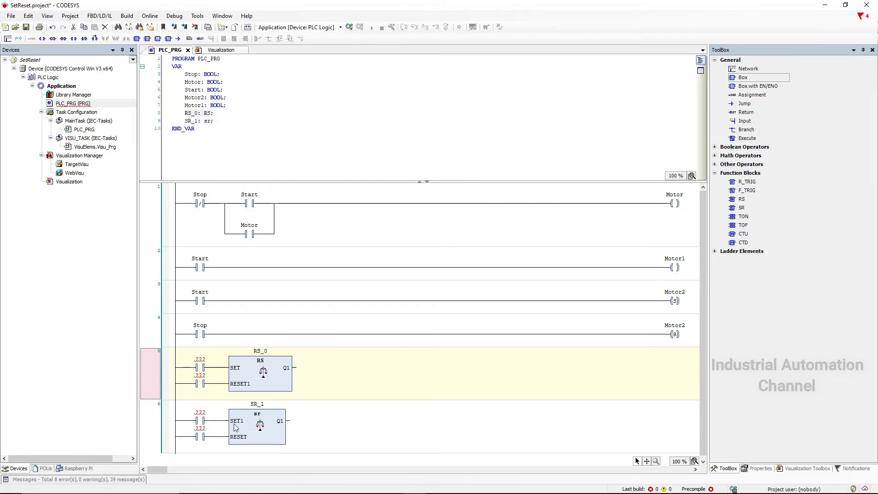
Name the contacts Start and Stop and begin declaring the Motor coil outputs.
click(256, 428)
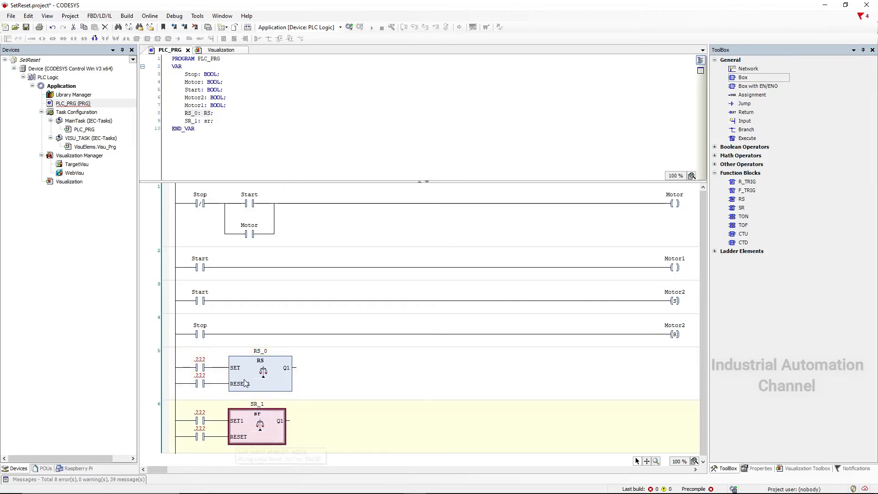
mouse_move(242, 386)
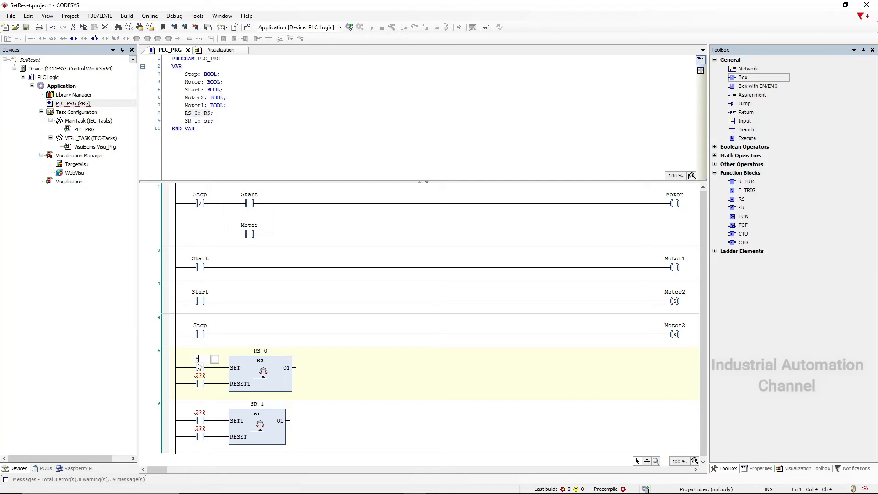
text(Start)
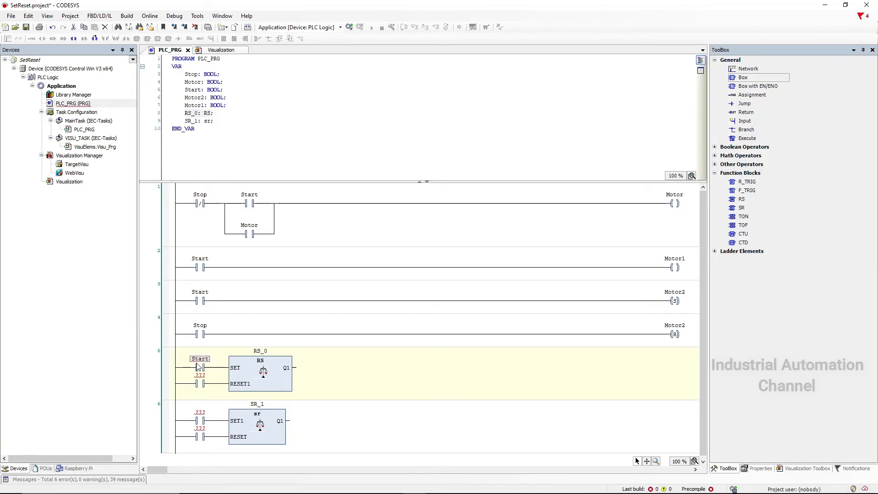
click(201, 374)
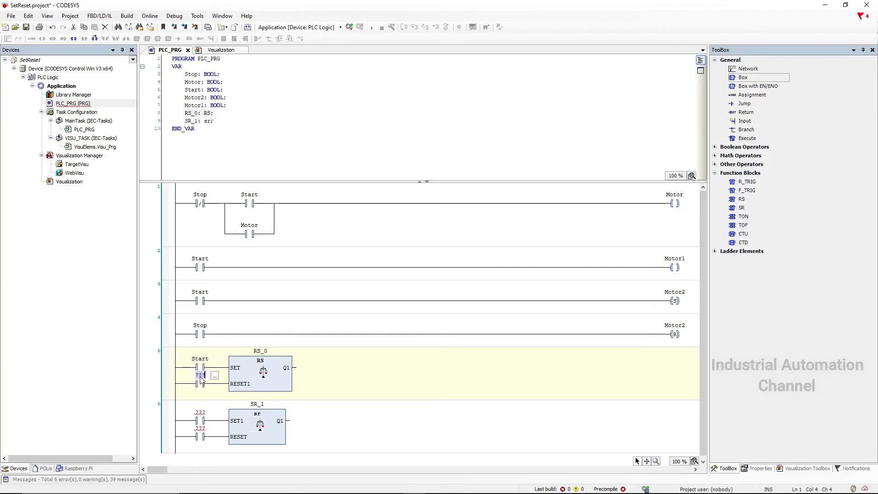
text(Stop)
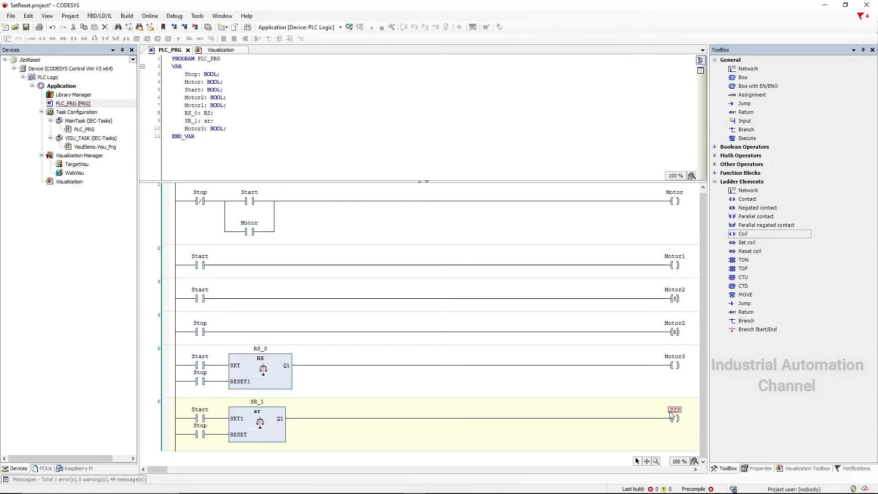
text(Motor4)
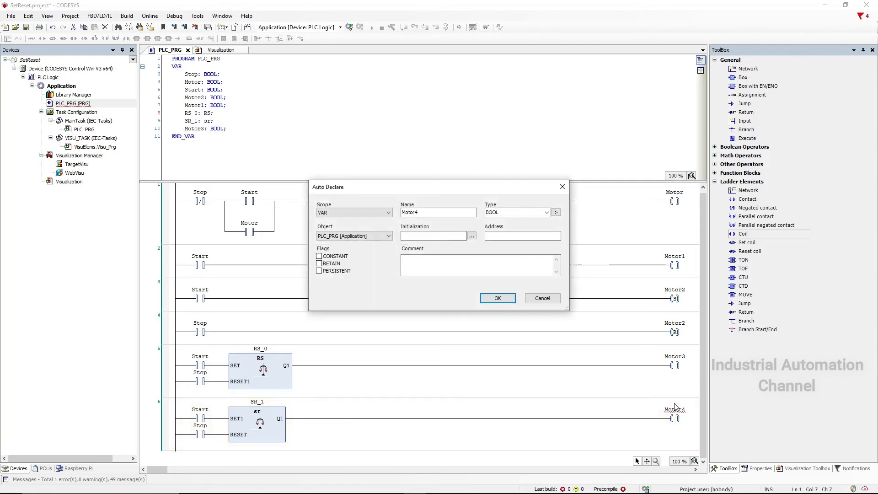
Confirm Motor4's declaration, log in with download and start the application running.
click(497, 298)
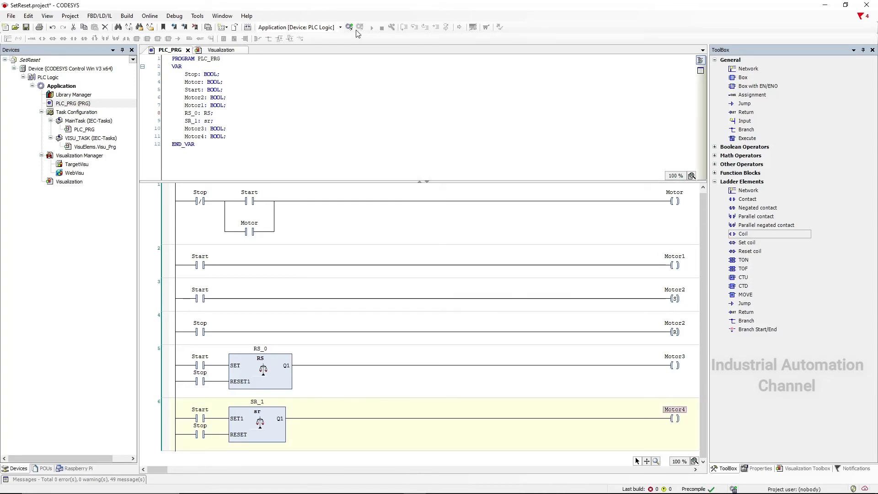
mouse_move(348, 27)
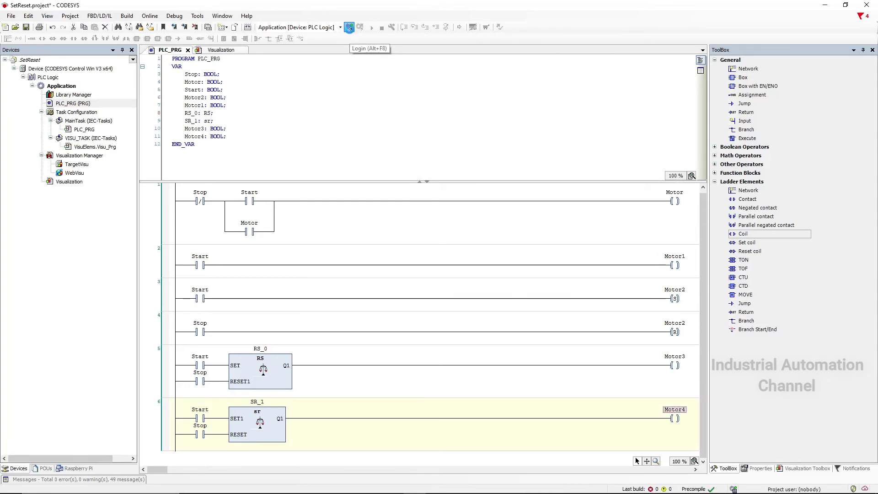
click(348, 26)
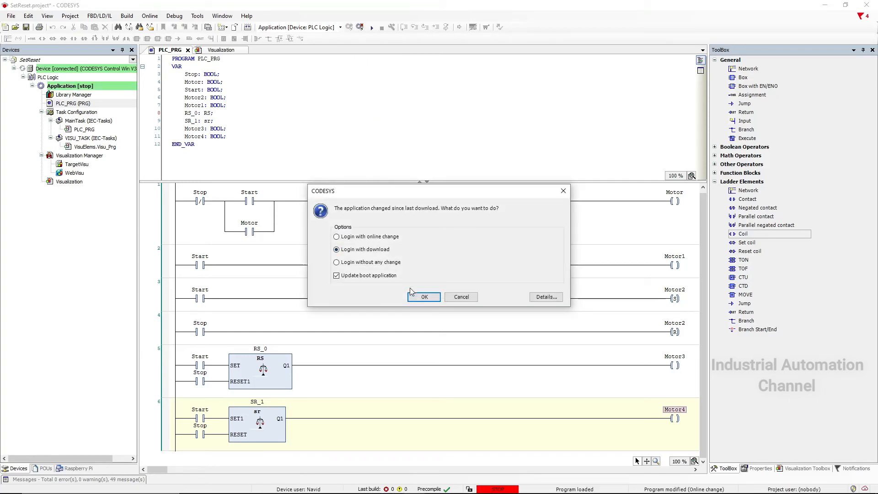
click(424, 296)
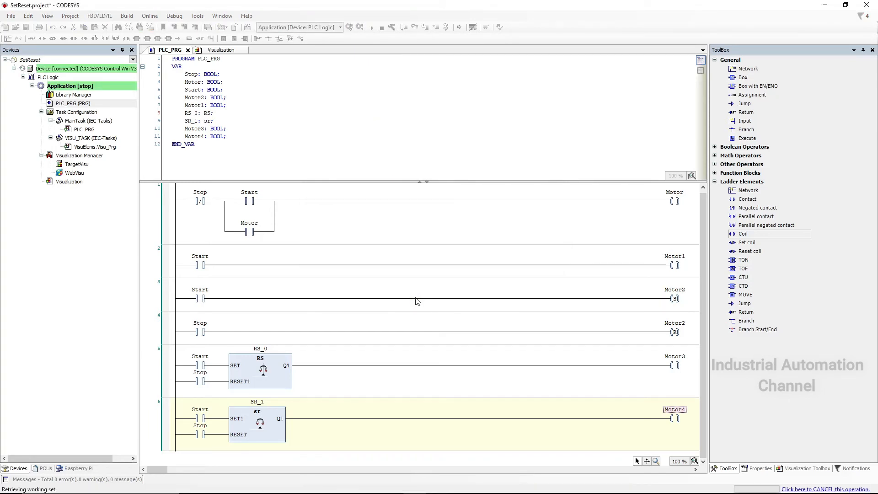
click(415, 297)
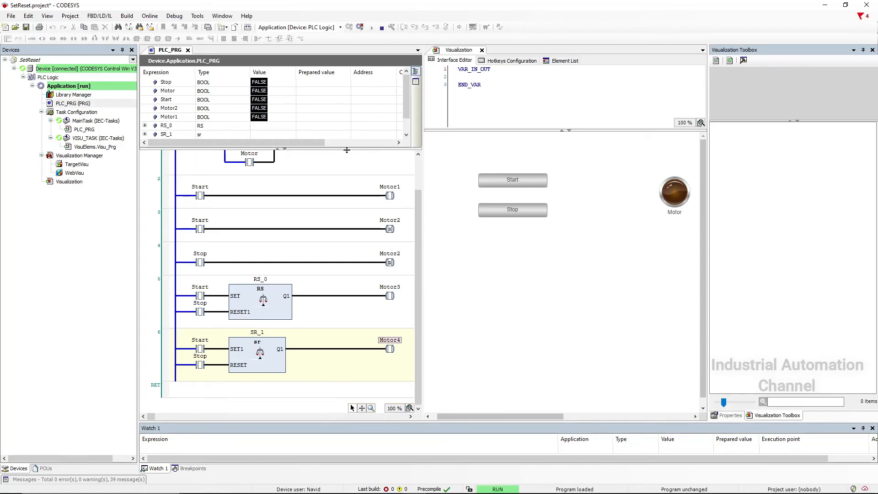
scroll(down, 3)
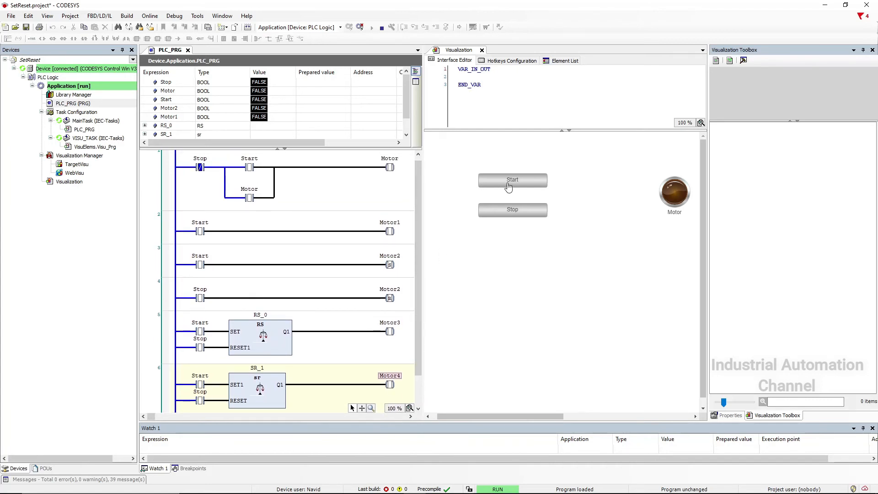
click(512, 181)
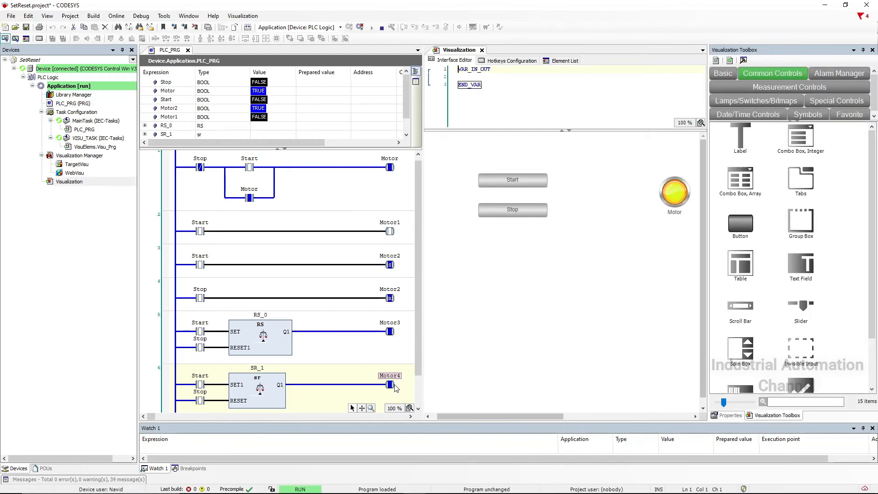
mouse_move(390, 385)
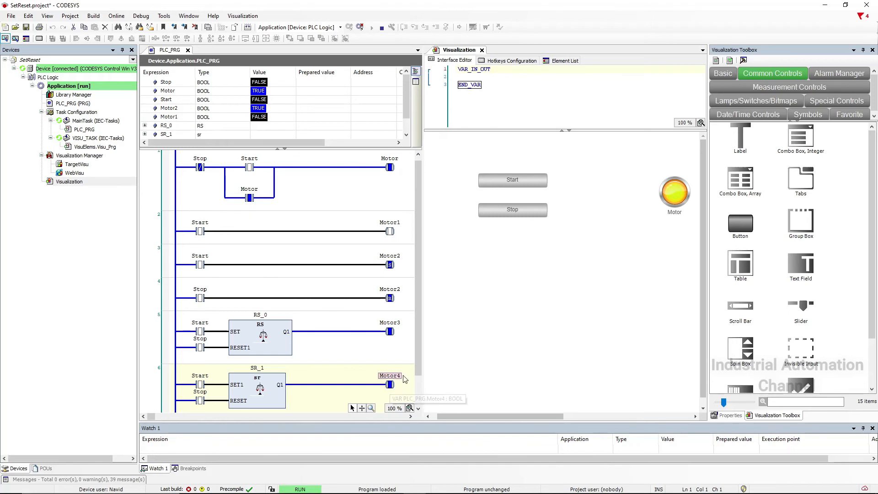
mouse_move(486, 296)
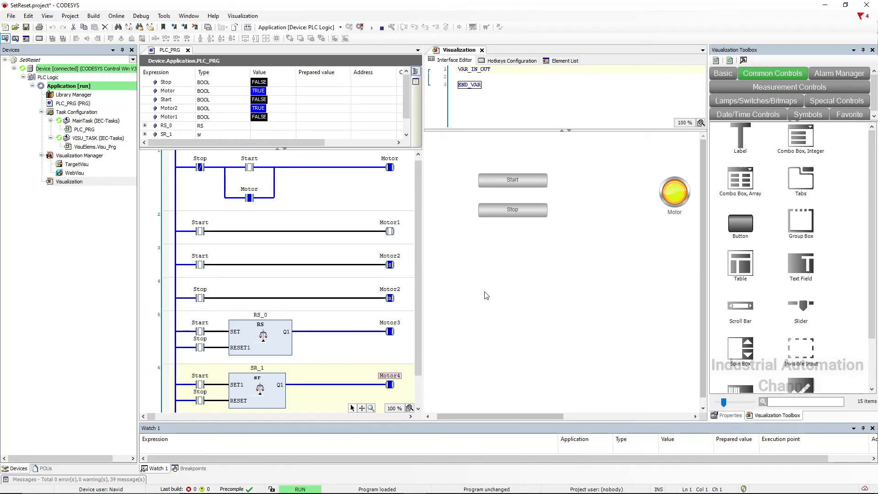
mouse_move(516, 226)
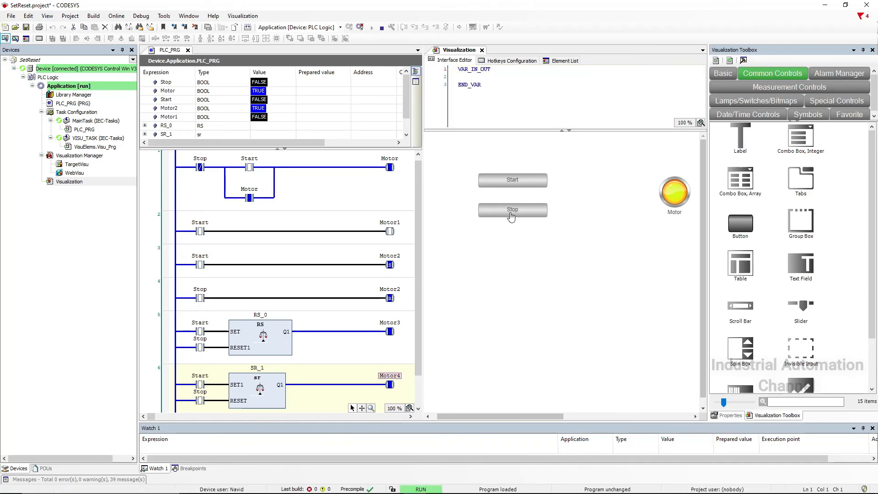
click(511, 210)
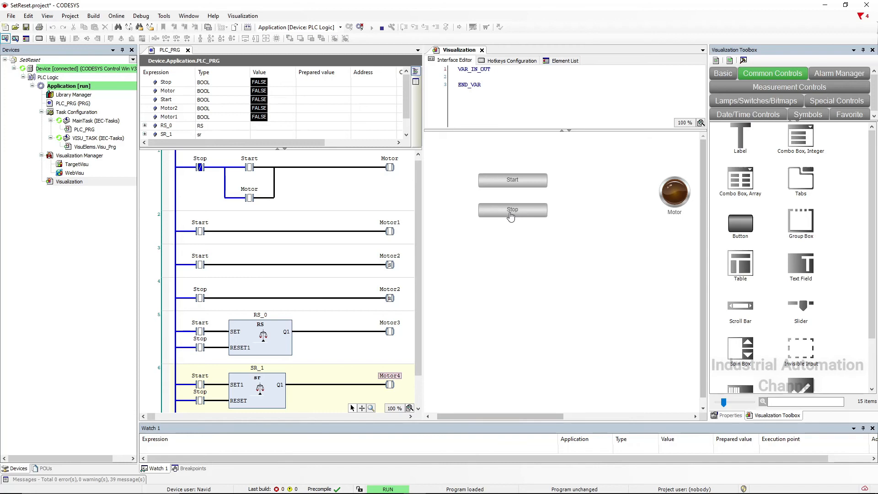
click(512, 180)
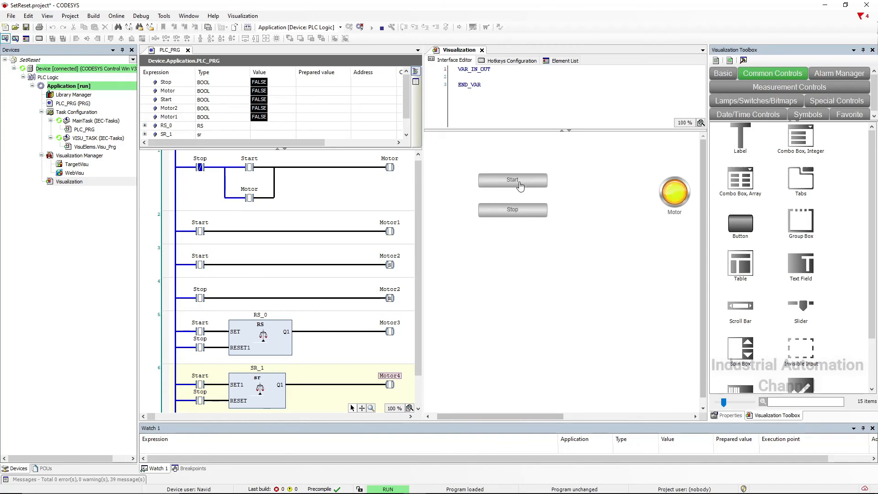
click(511, 180)
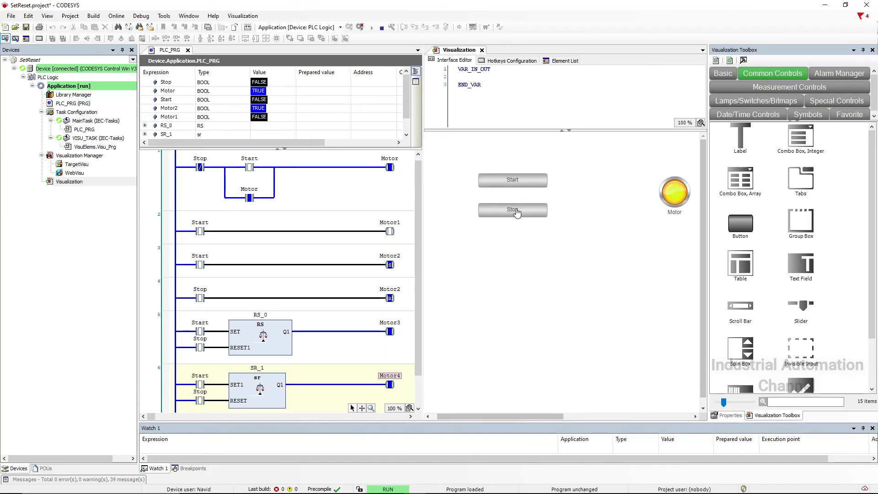
click(512, 209)
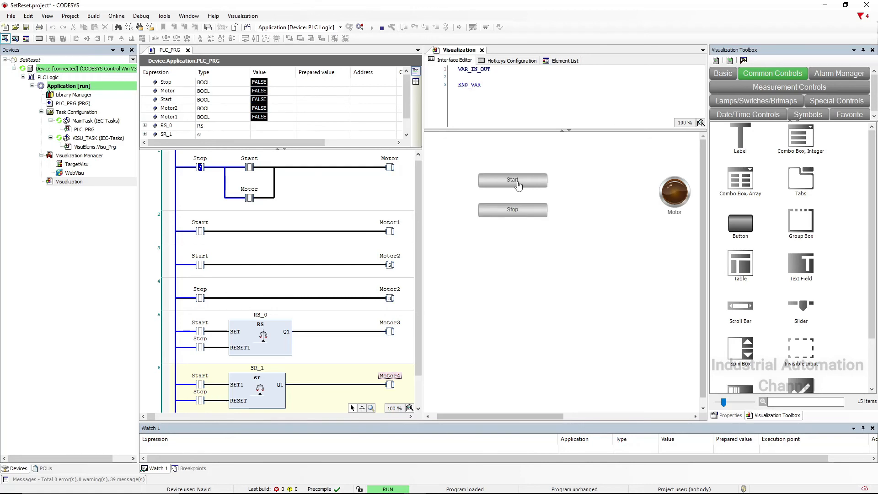
click(512, 180)
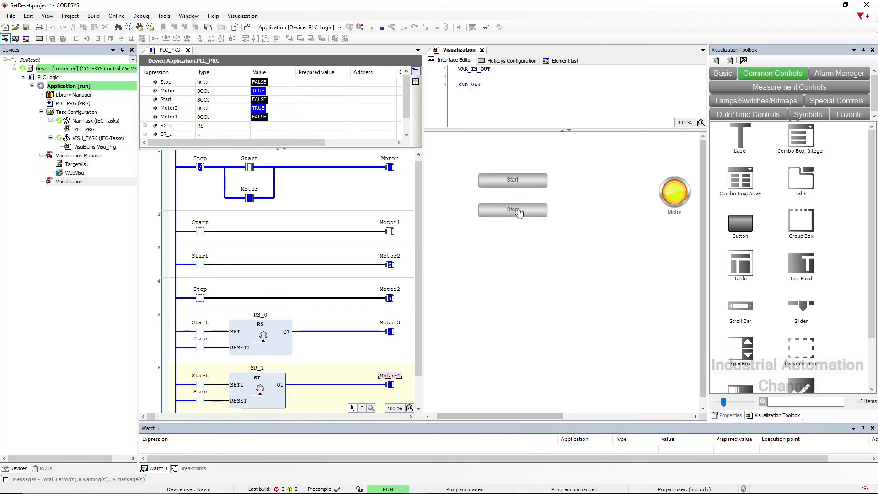
click(511, 208)
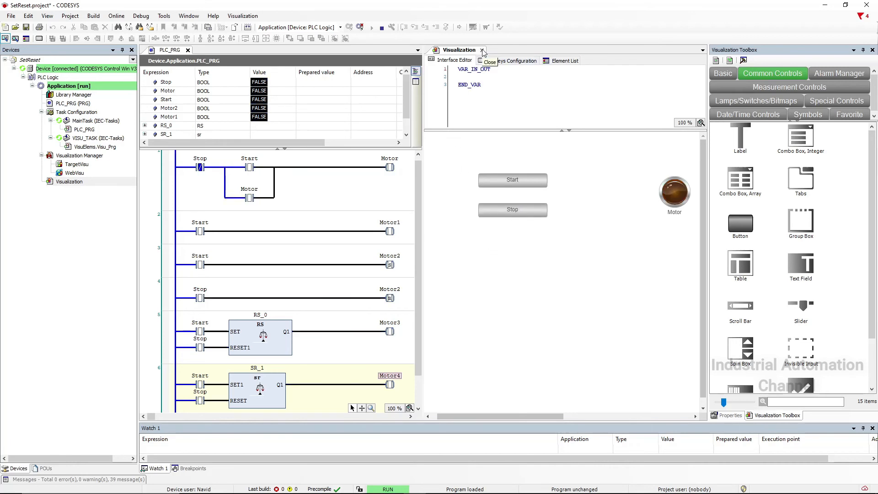
Close the visualization editor and select the RS_0 and SR_1 blocks to examine them.
click(482, 50)
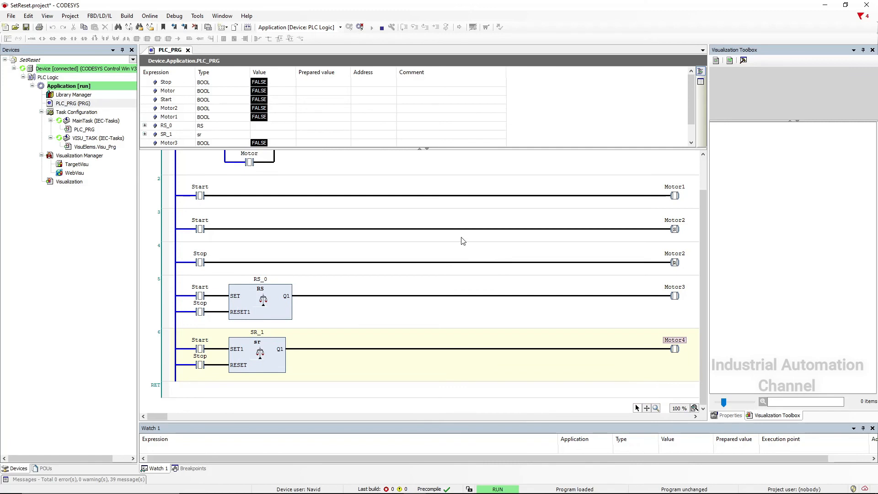
click(258, 301)
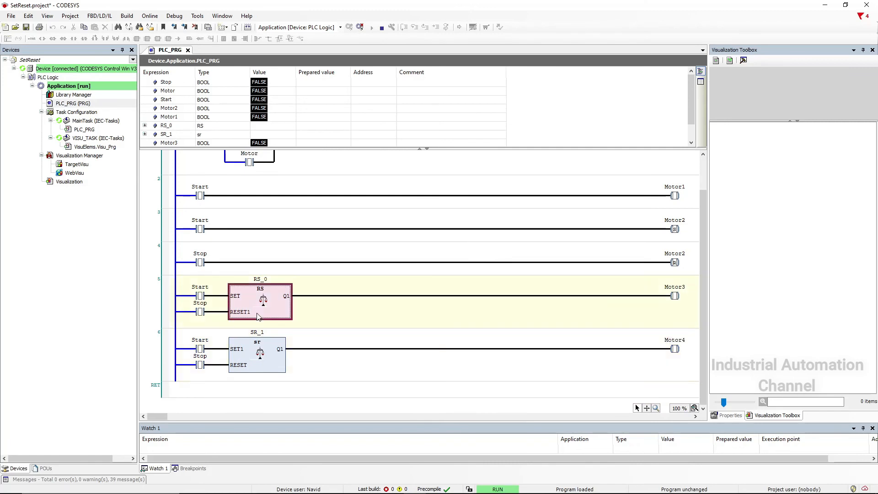
click(256, 354)
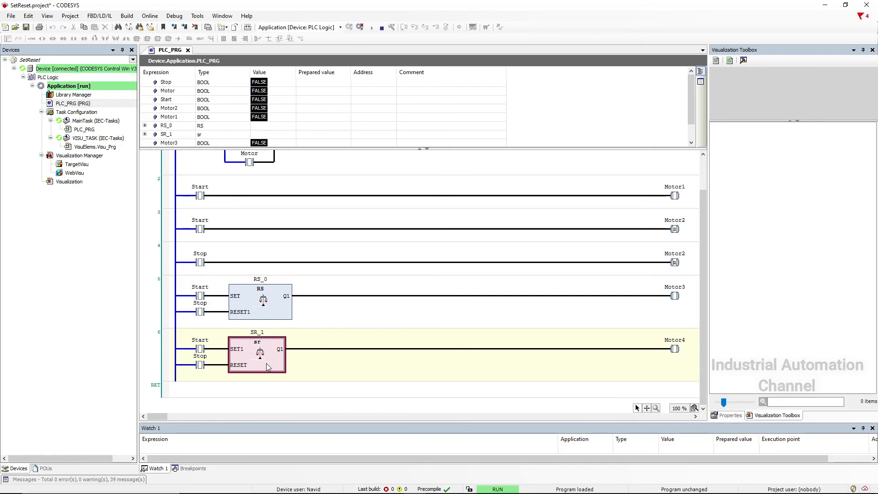
mouse_move(268, 366)
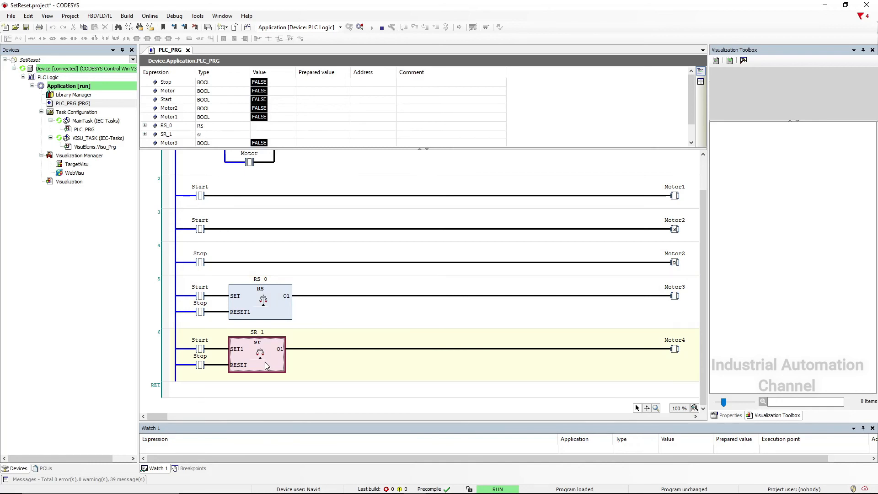
mouse_move(242, 351)
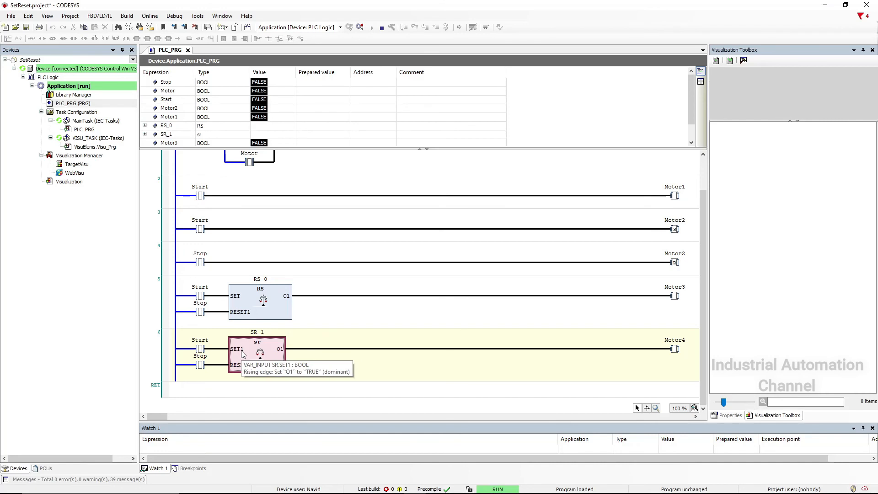
mouse_move(257, 300)
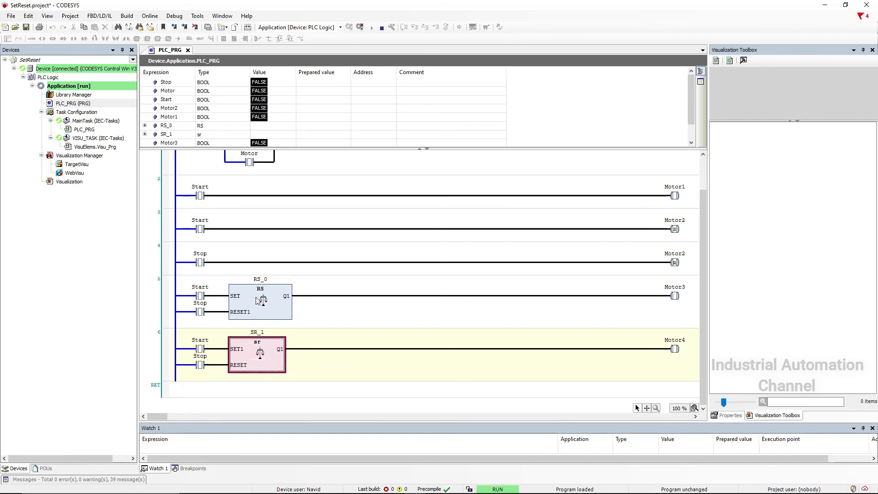
mouse_move(246, 312)
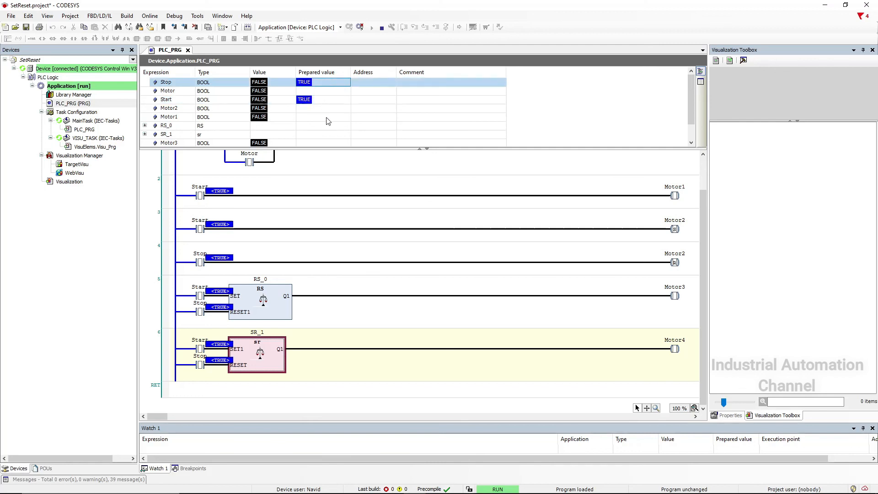
Write the prepared TRUE values for Start and Stop via Debug > Write Values.
click(174, 15)
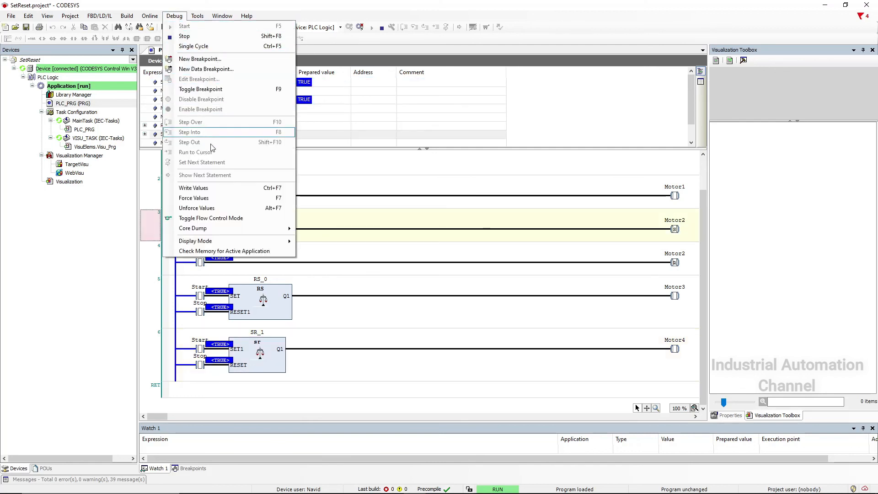
mouse_move(216, 187)
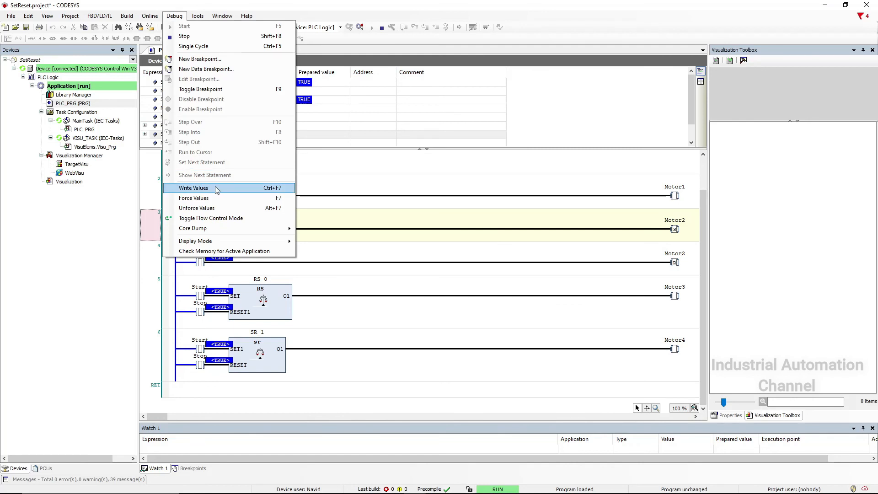
click(193, 188)
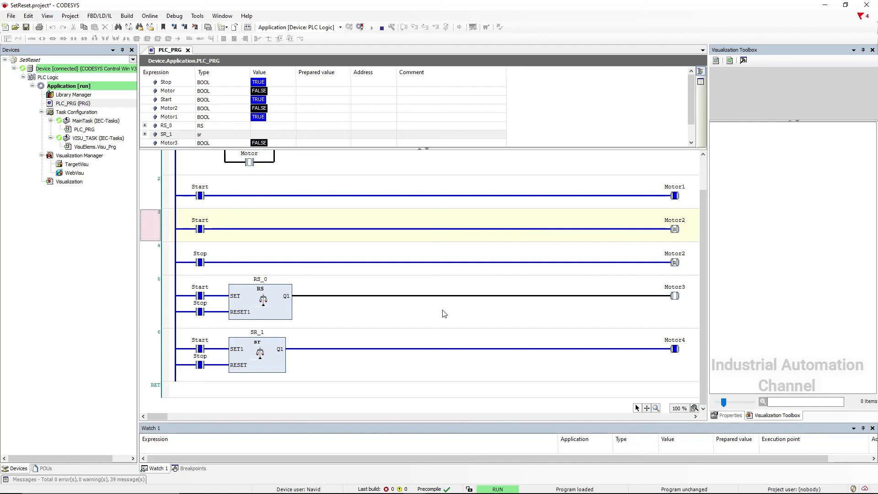
mouse_move(418, 318)
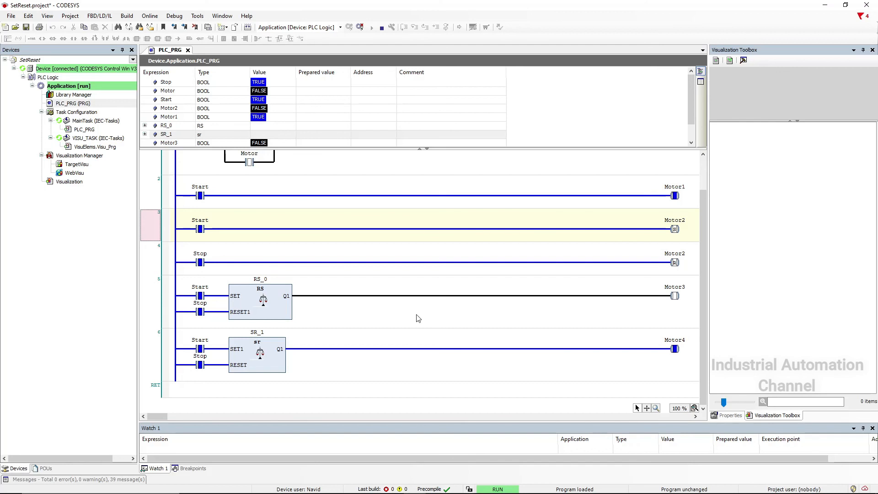